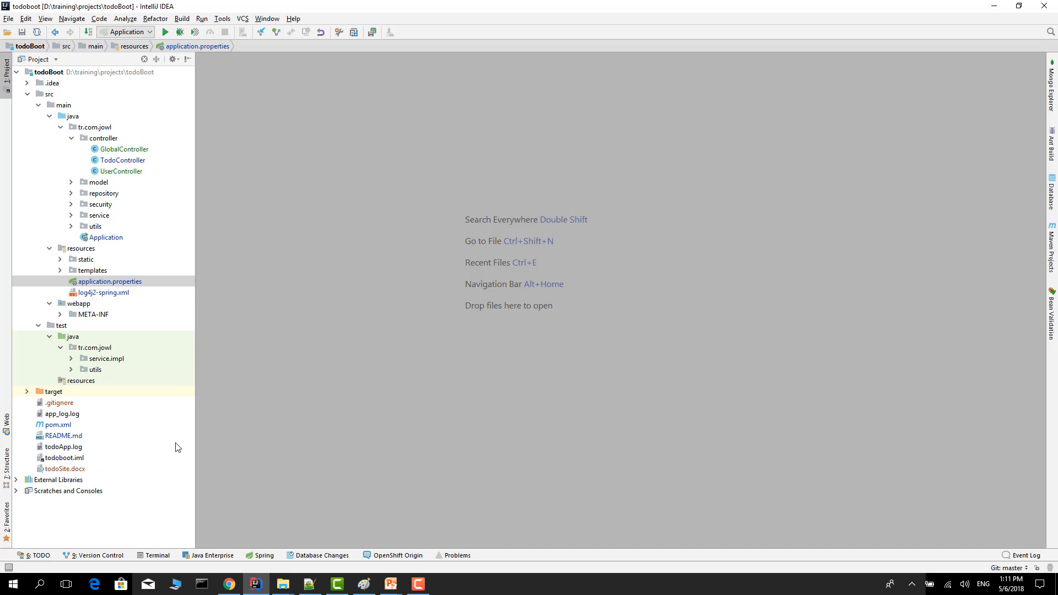
{"action": "mouse_move", "coordinate": [151, 309]}
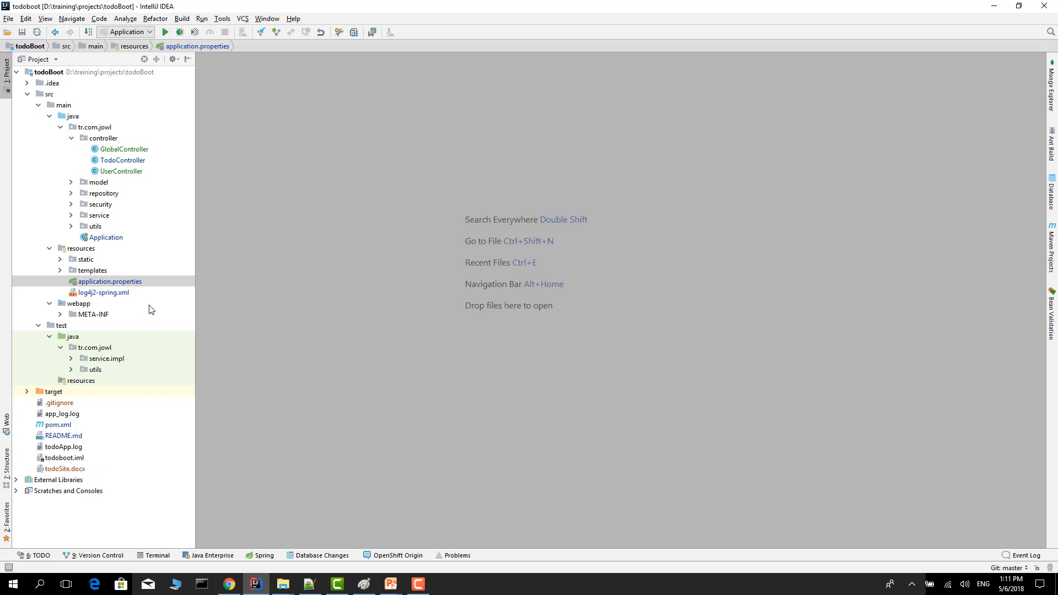
{"action": "mouse_move", "coordinate": [126, 291]}
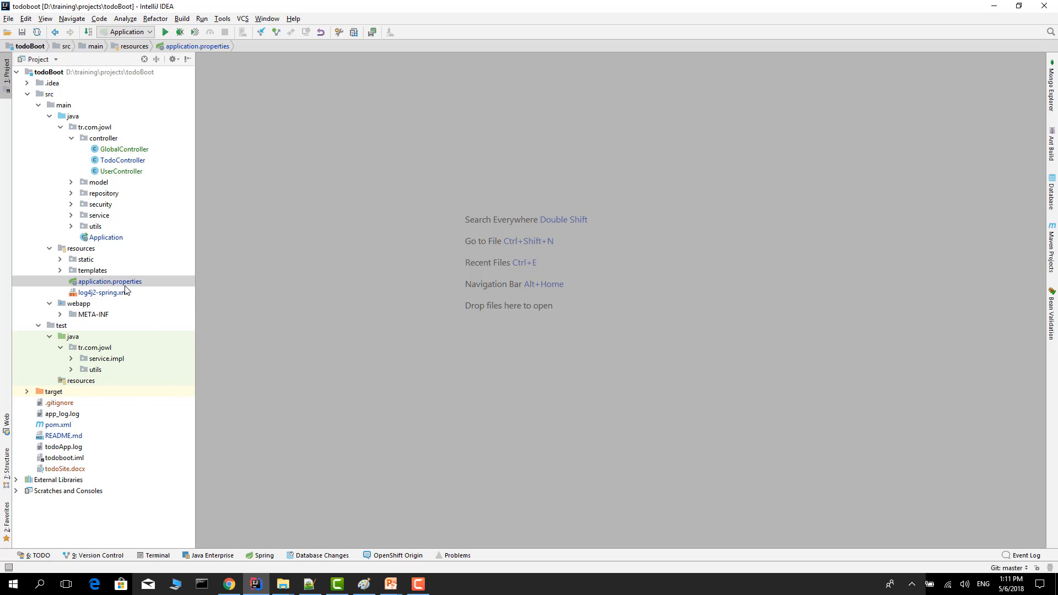
- Open application.properties and autocomplete spring.thymeleaf.cache=false as its last line
{"action": "double_click", "coordinate": [110, 282]}
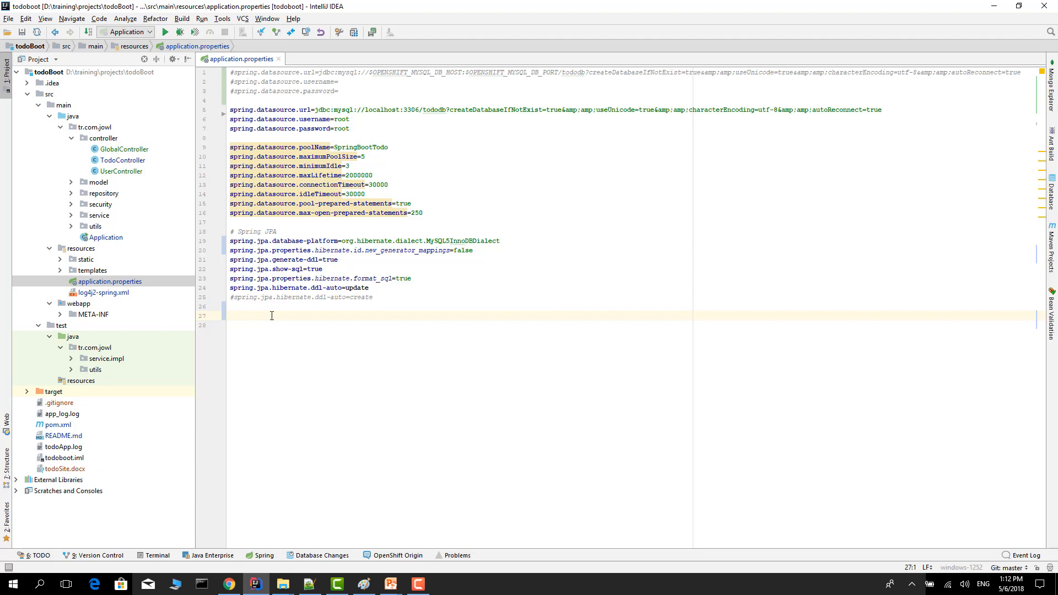
{"action": "type", "text": "sp"}
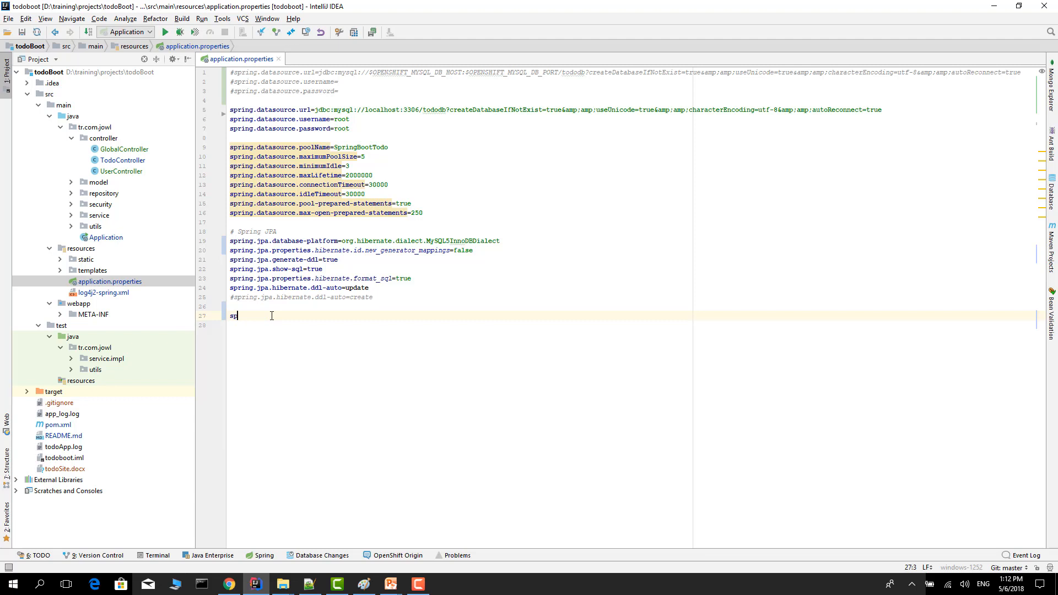
{"action": "type", "text": "i"}
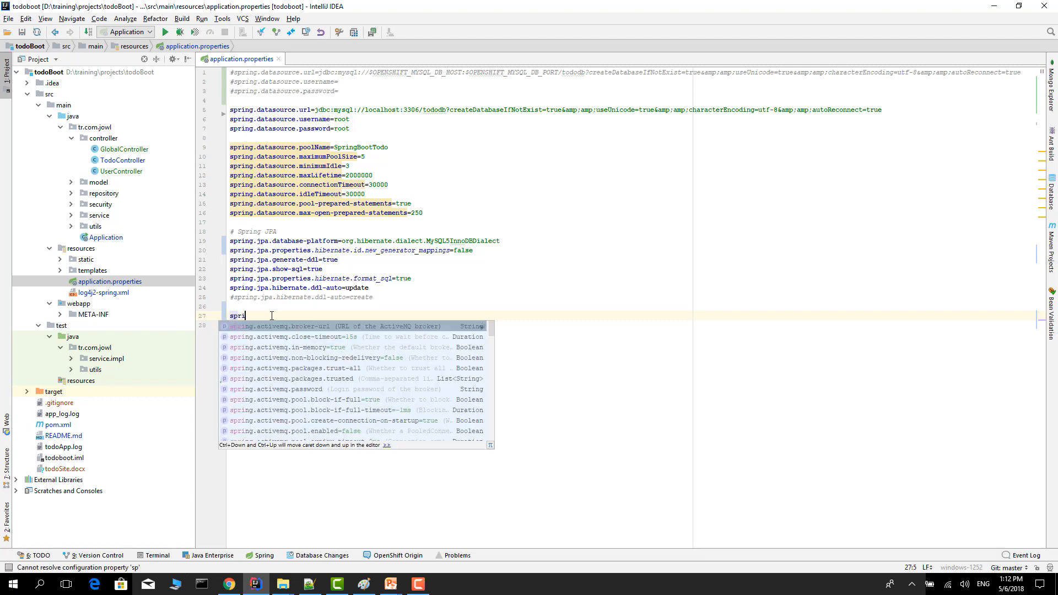
{"action": "type", "text": "ng"}
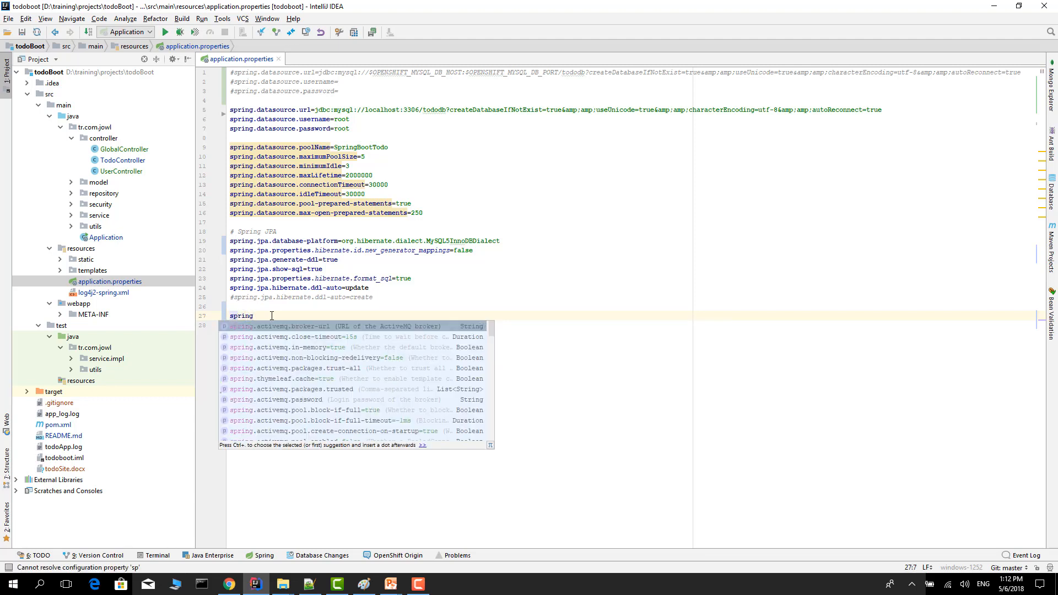
{"action": "type", "text": ".thymeleaf.cache=false"}
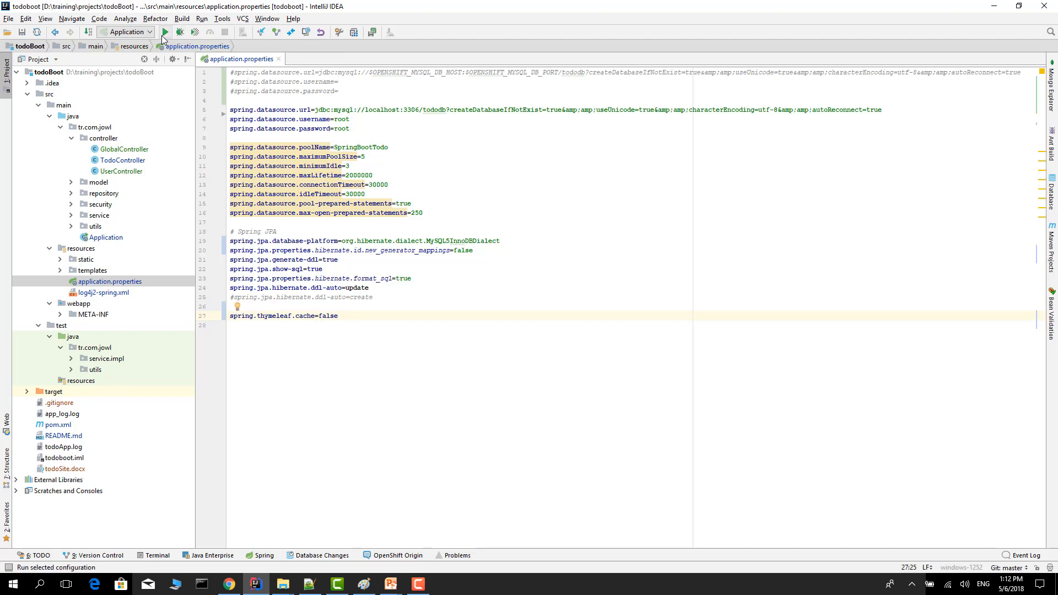
- Run the todoBoot Application configuration and expand resources > templates in the Project view
{"action": "left_click", "coordinate": [165, 32]}
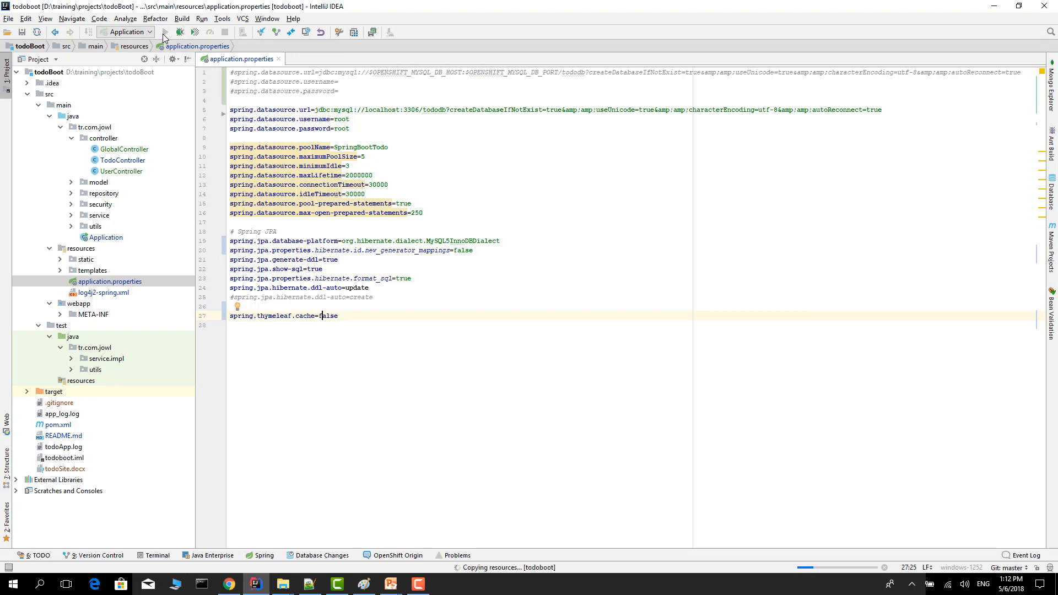
{"action": "left_click", "coordinate": [164, 32]}
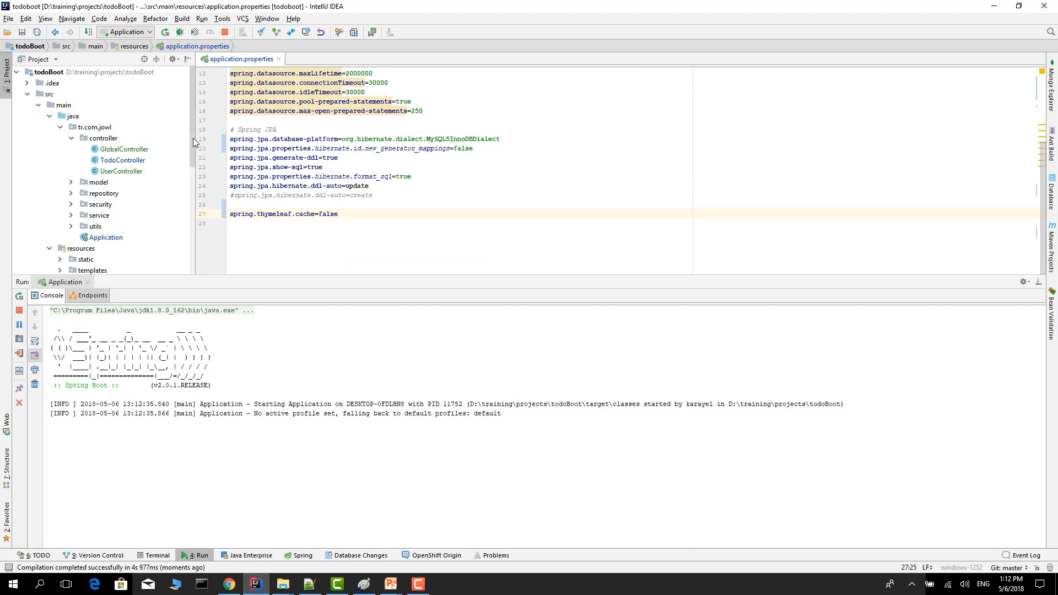
{"action": "scroll", "scroll_direction": "down", "scroll_amount": 3}
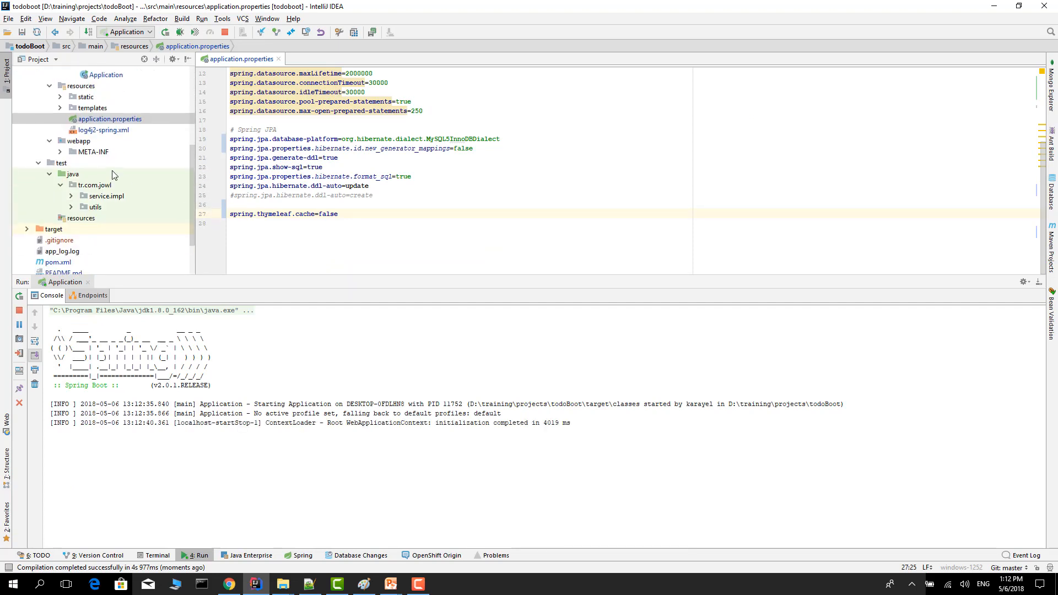
{"action": "left_click", "coordinate": [71, 108]}
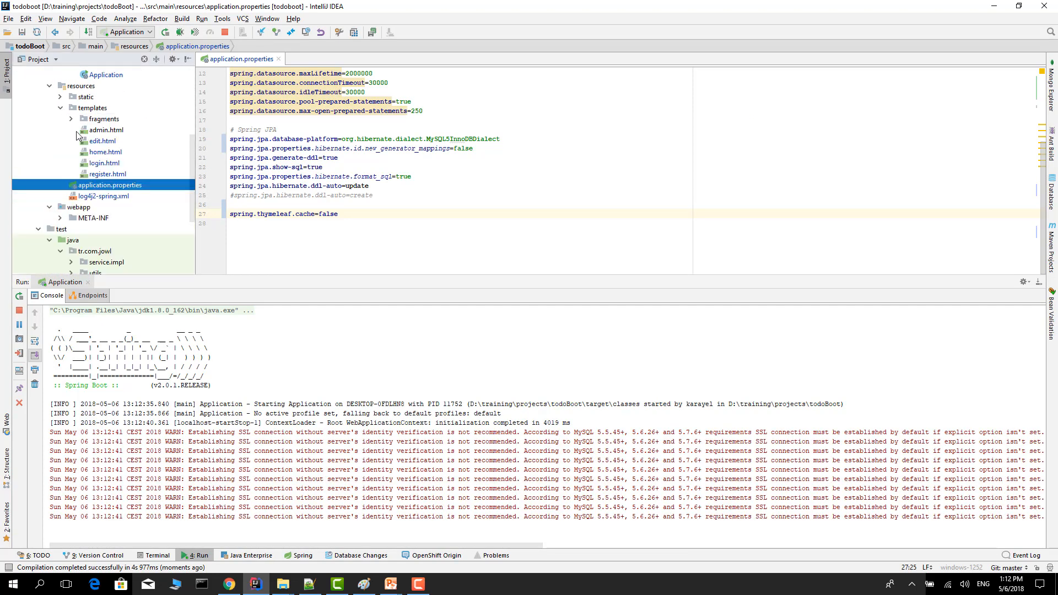
- Open login.html and append '!!!! test' to the Remember Me label on line 45
{"action": "double_click", "coordinate": [104, 163]}
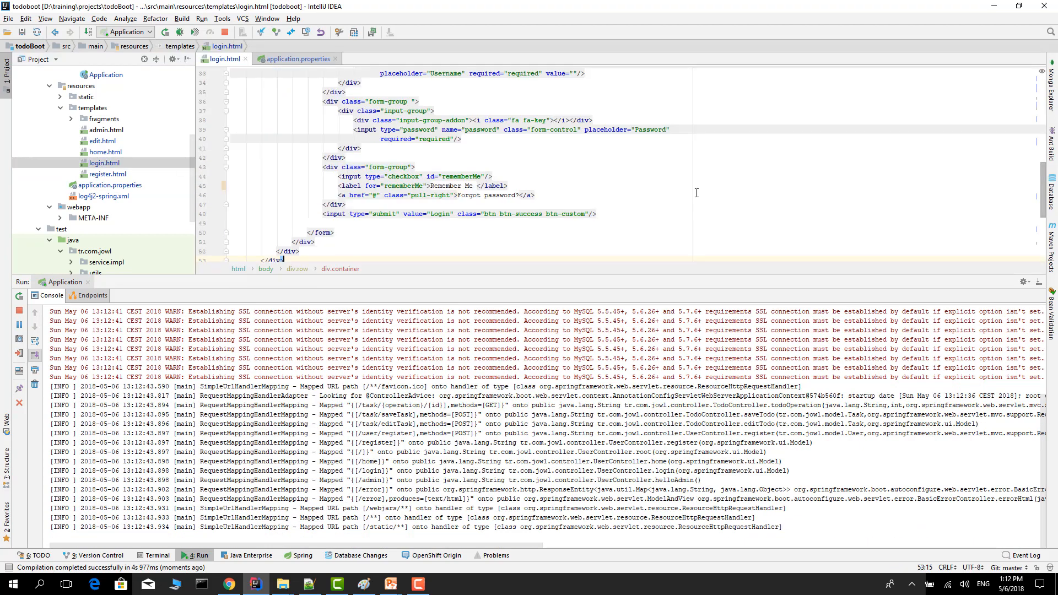
{"action": "left_click", "coordinate": [472, 185]}
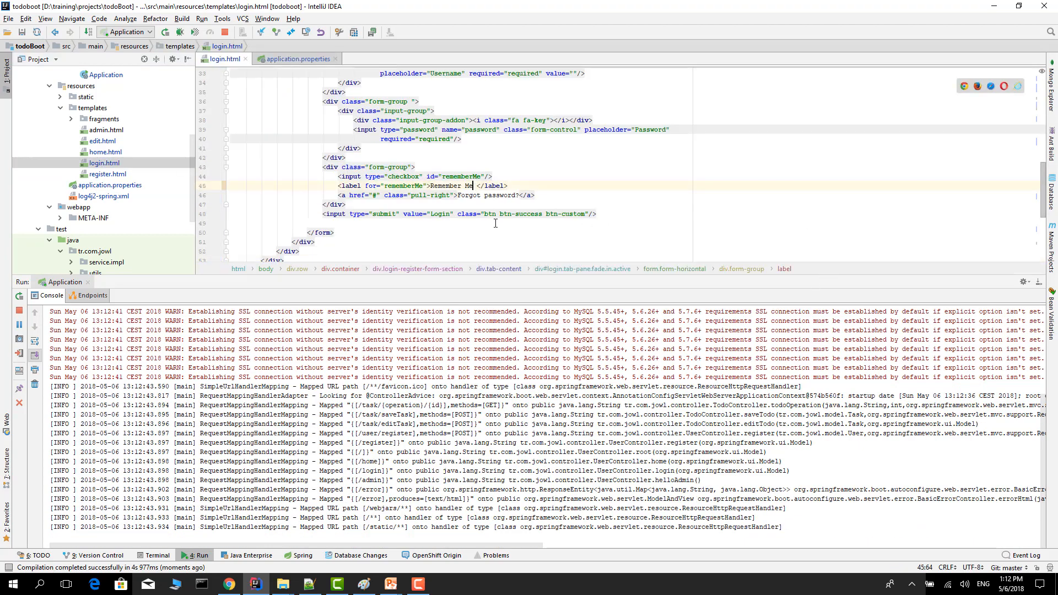
{"action": "type", "text": "!!!!"}
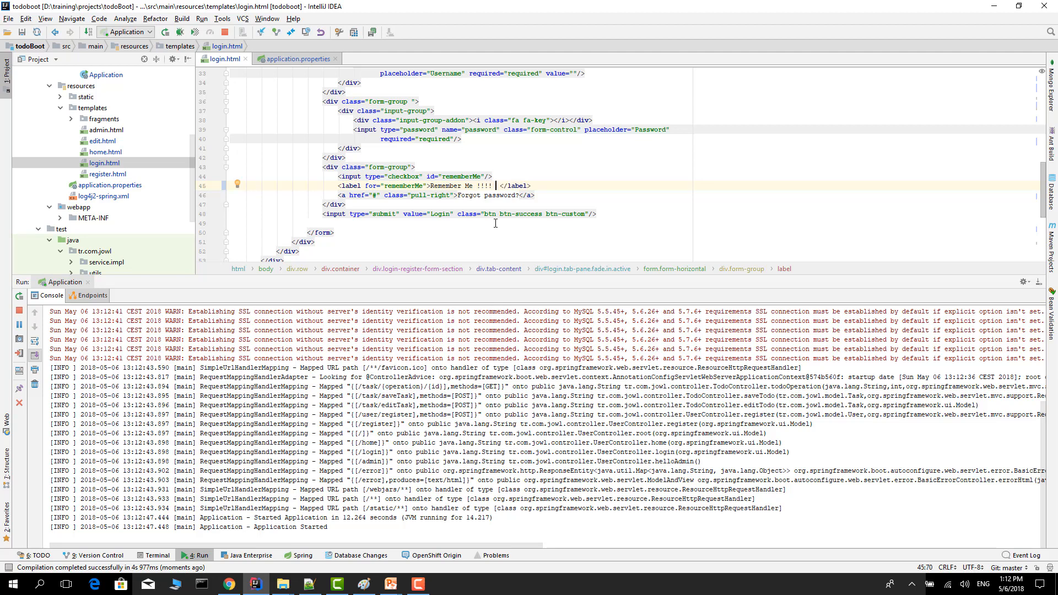
{"action": "type", "text": "test"}
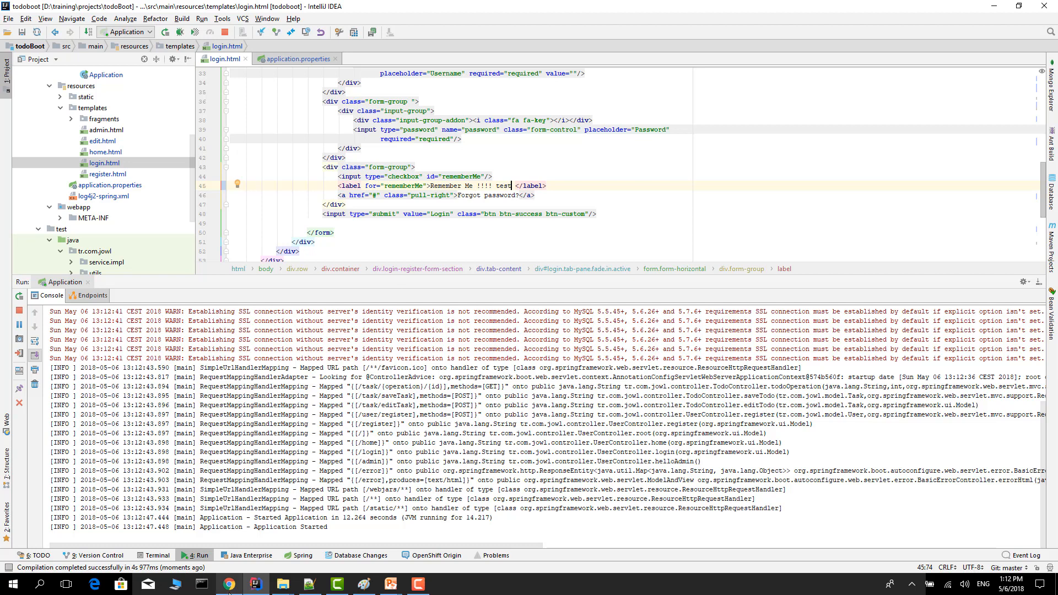
{"action": "right_click", "coordinate": [230, 584]}
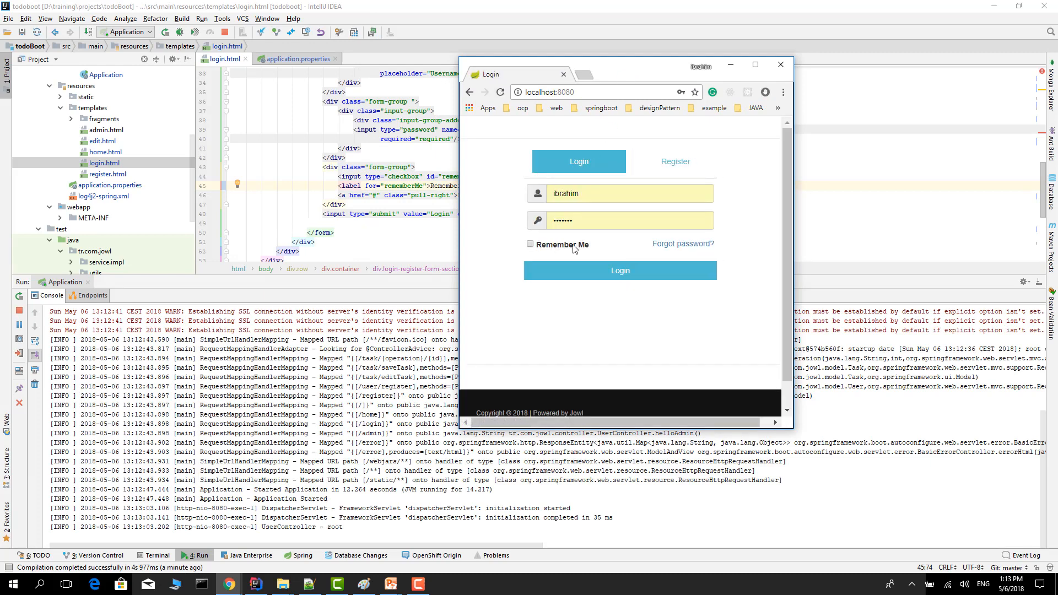
{"action": "mouse_move", "coordinate": [602, 72]}
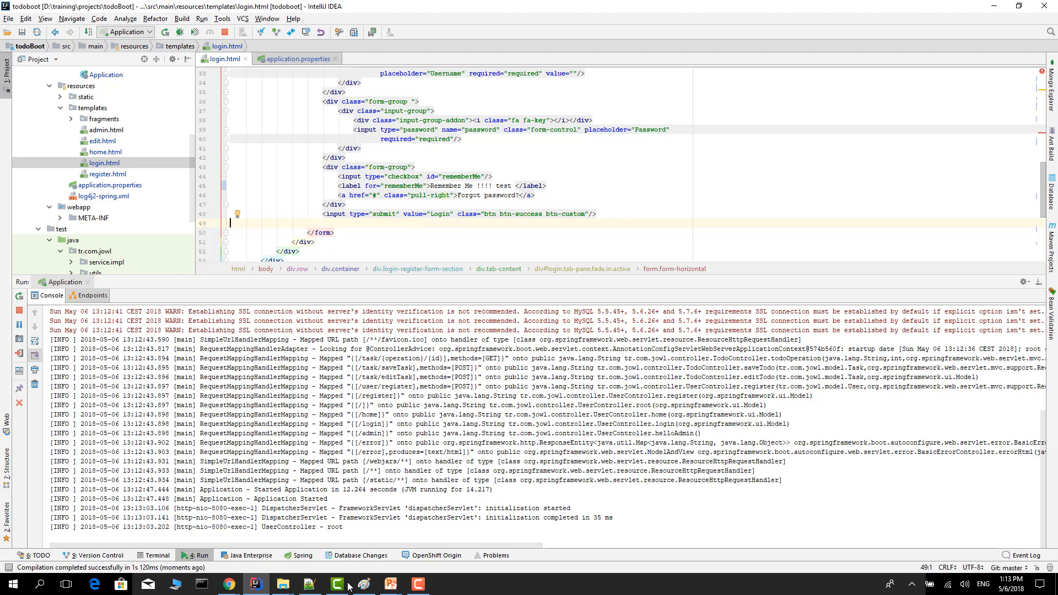
{"action": "mouse_move", "coordinate": [331, 547]}
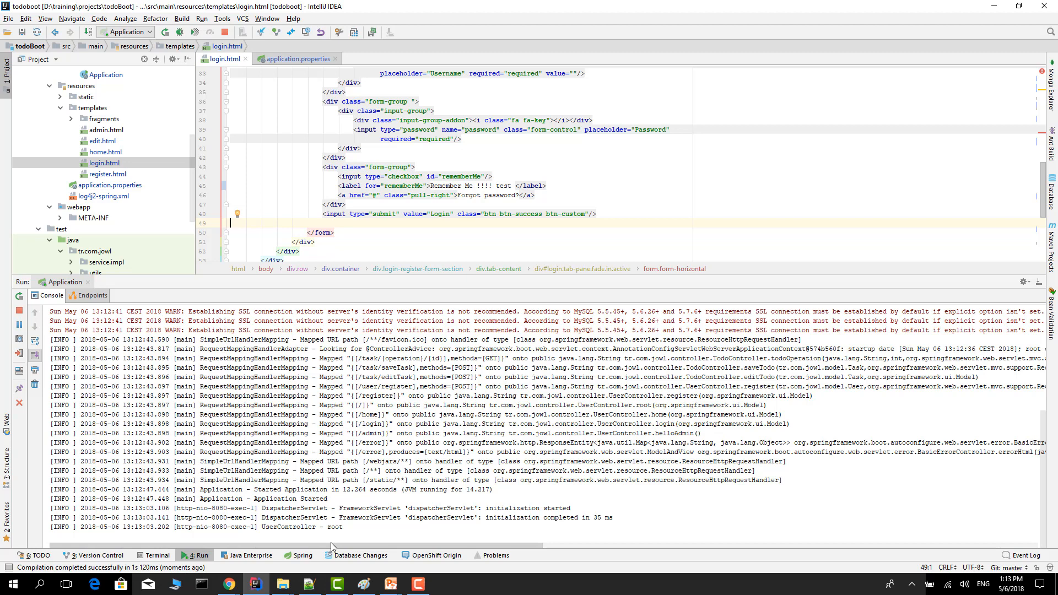
{"action": "mouse_move", "coordinate": [229, 582]}
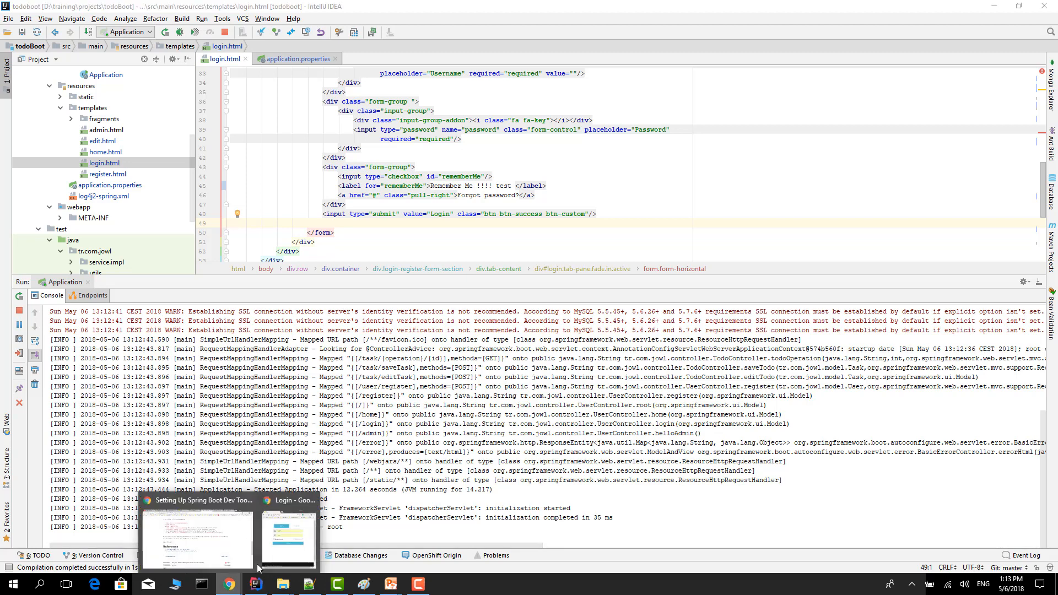
- Reload the Chrome Login page and select the updated 'Remember Me !!!! test' label
{"action": "left_click", "coordinate": [288, 533]}
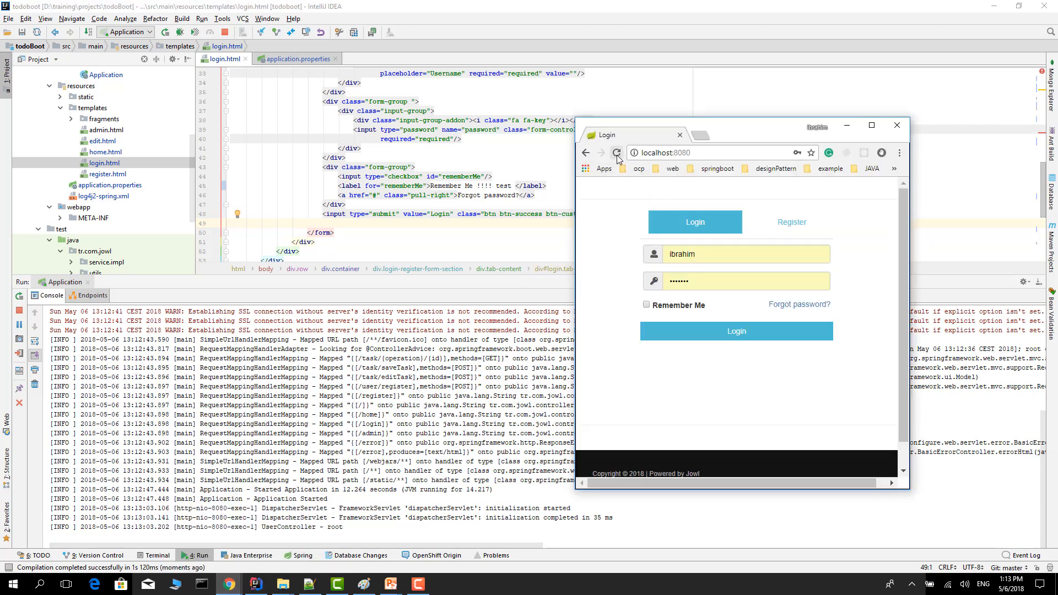
{"action": "left_click", "coordinate": [615, 152]}
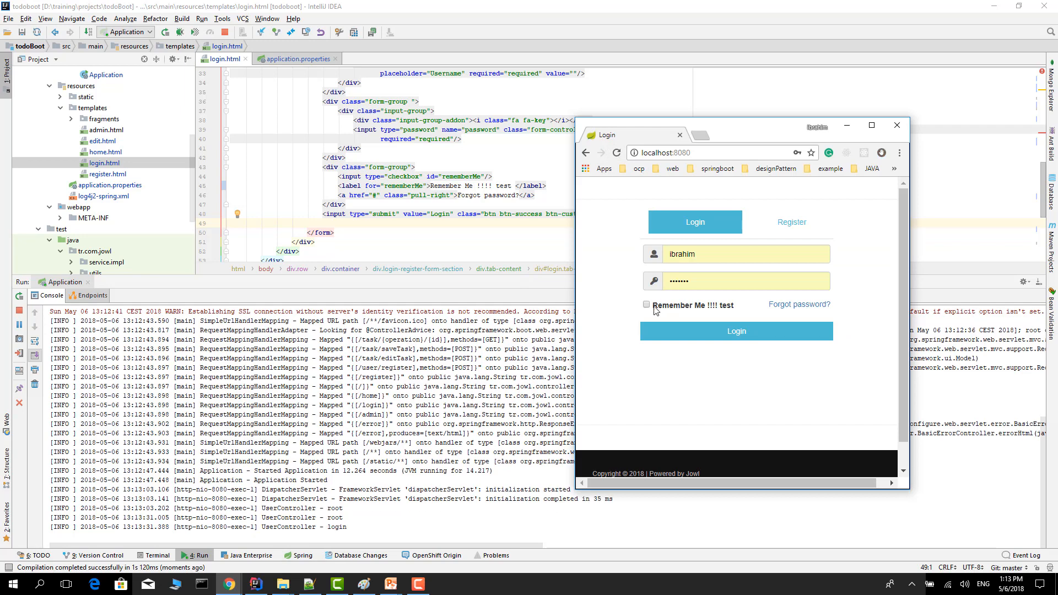
{"action": "double_click", "coordinate": [690, 305]}
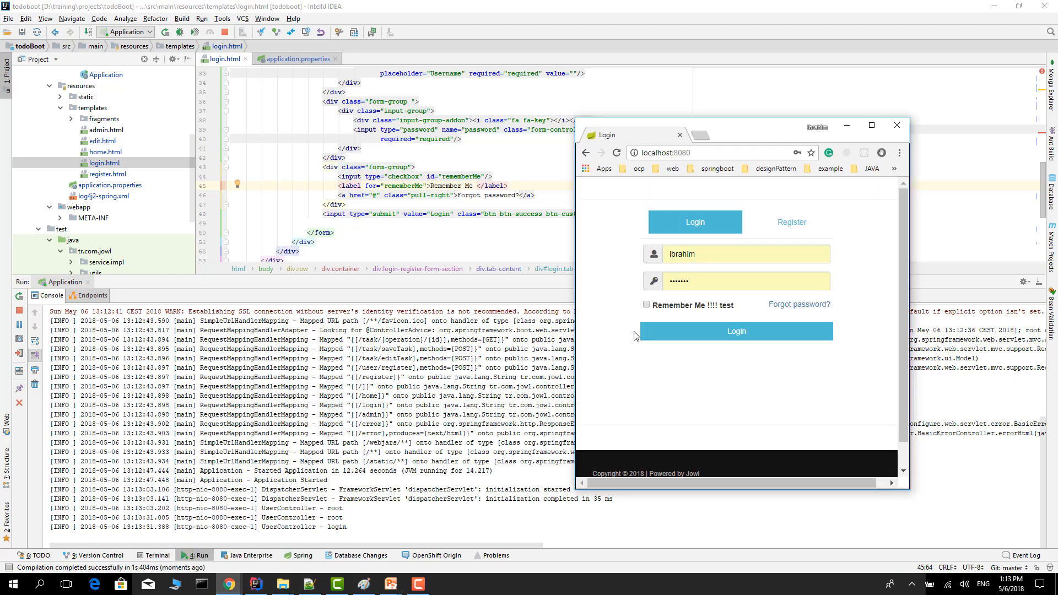
- Bring IntelliJ IDEA back to the front and scroll down the Run console
{"action": "left_click", "coordinate": [737, 331]}
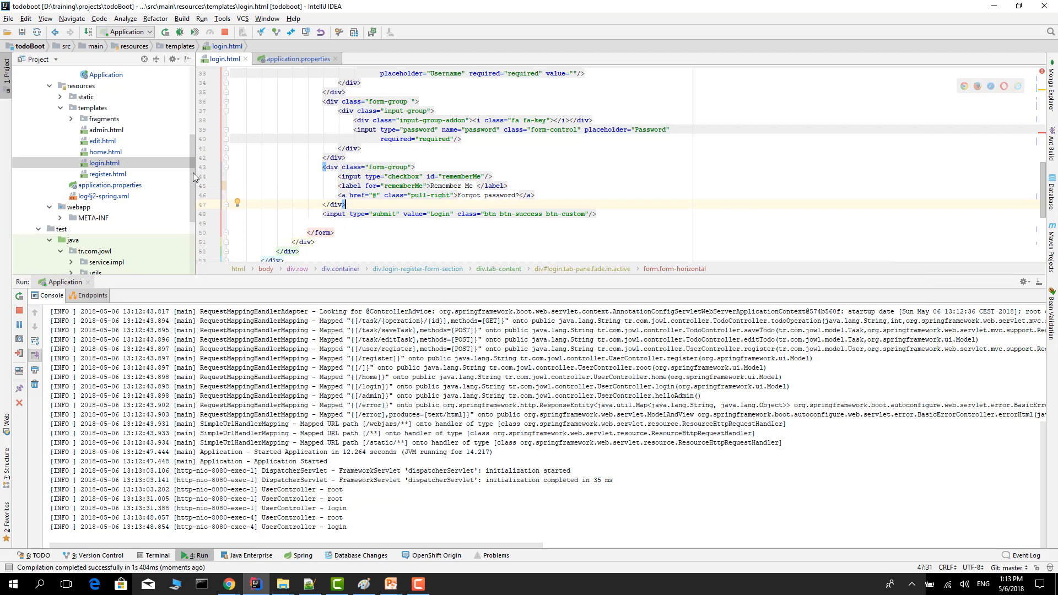
{"action": "scroll", "scroll_direction": "down", "scroll_amount": 3}
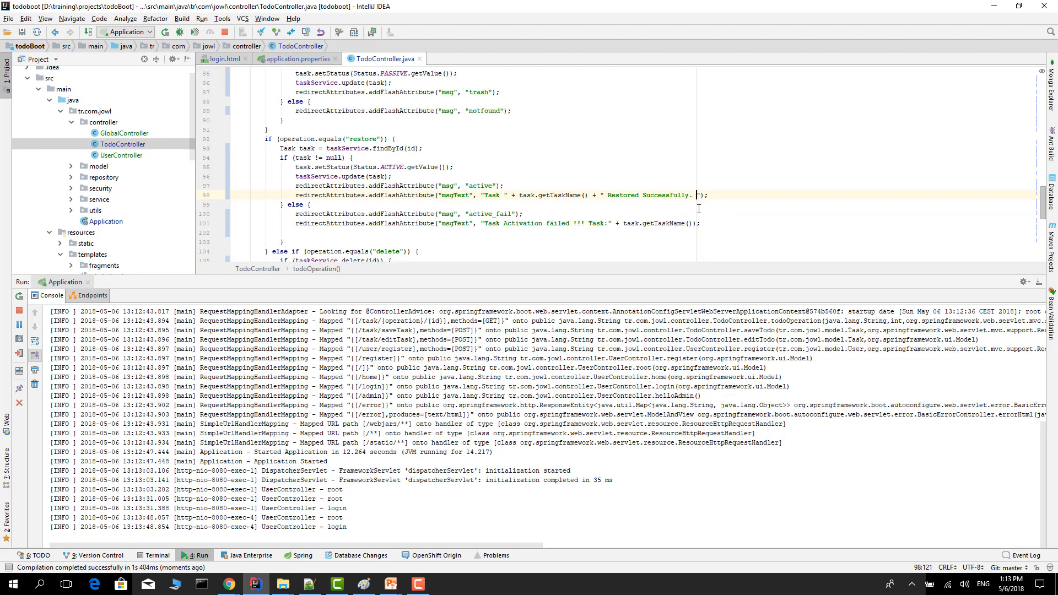
- Type Testts after 'Restored Successfully.' on line 98 of TodoController.java
{"action": "type", "text": "Testts"}
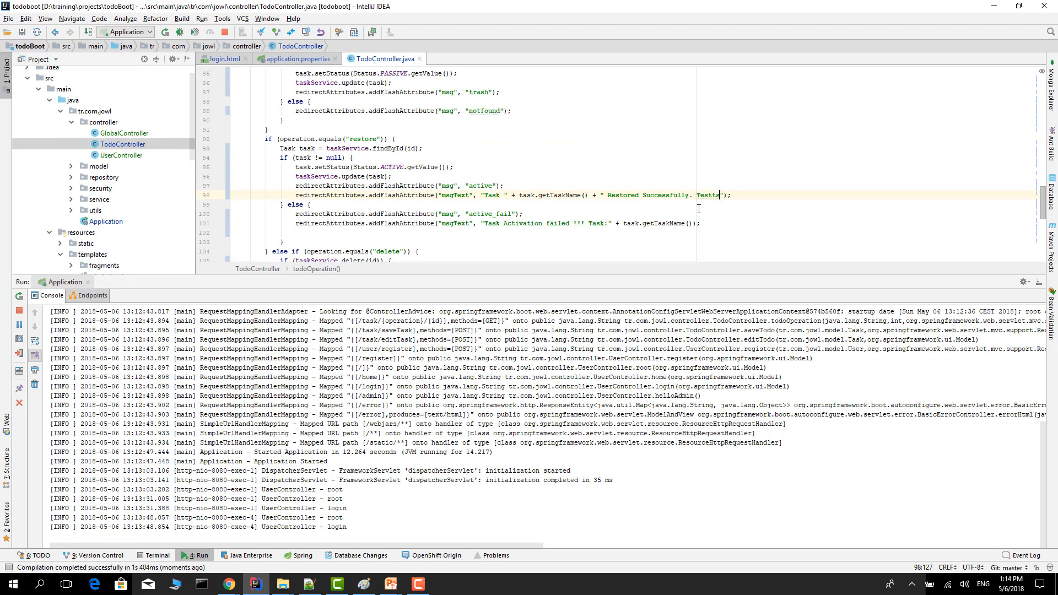
{"action": "mouse_move", "coordinate": [216, 583]}
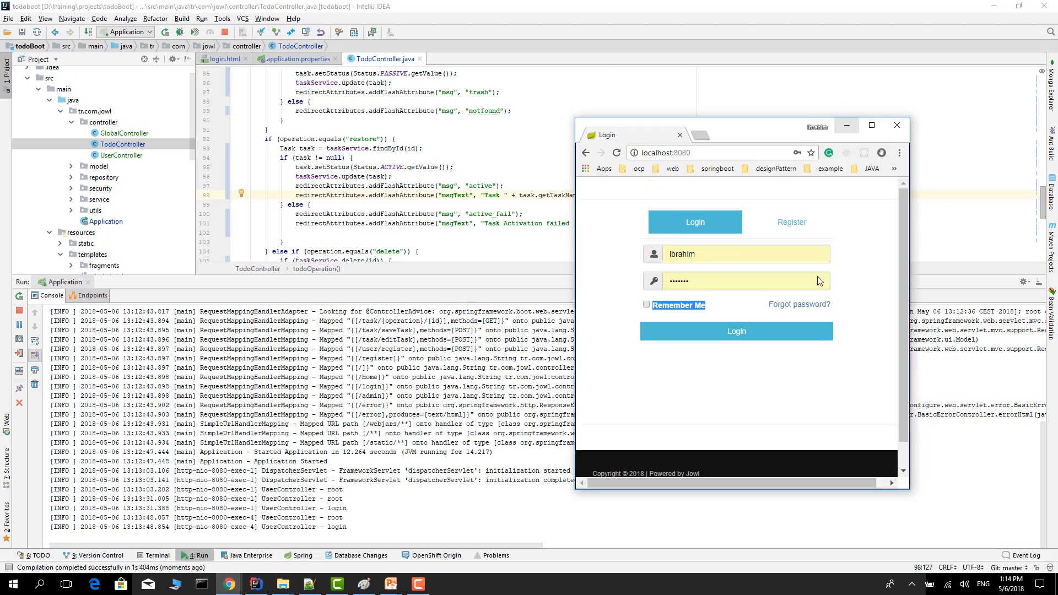
- Log in to the todo app and move Task 1 to the trash
{"action": "left_click", "coordinate": [871, 126]}
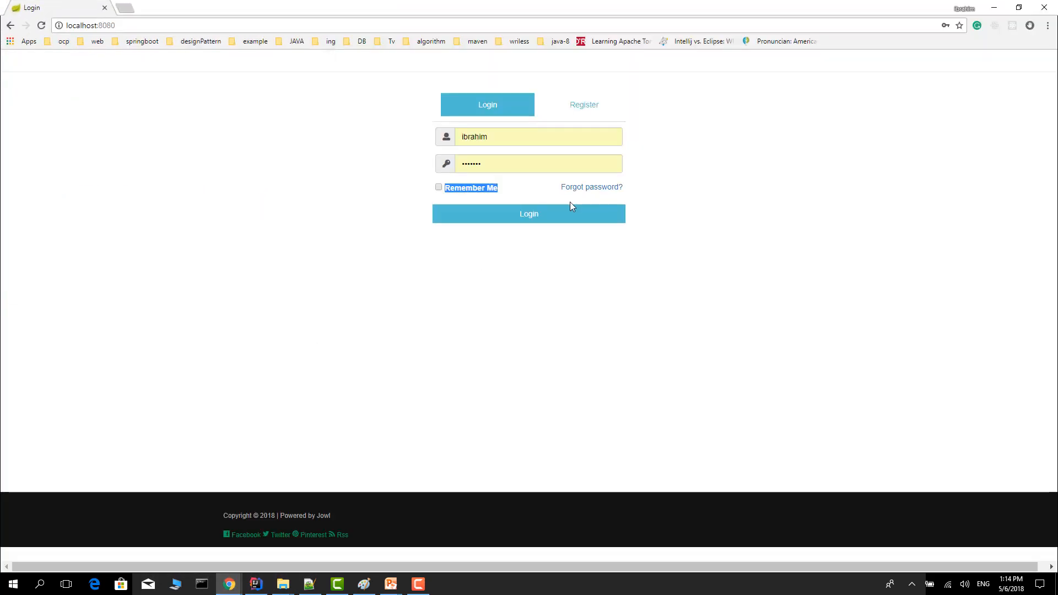
{"action": "left_click", "coordinate": [529, 214]}
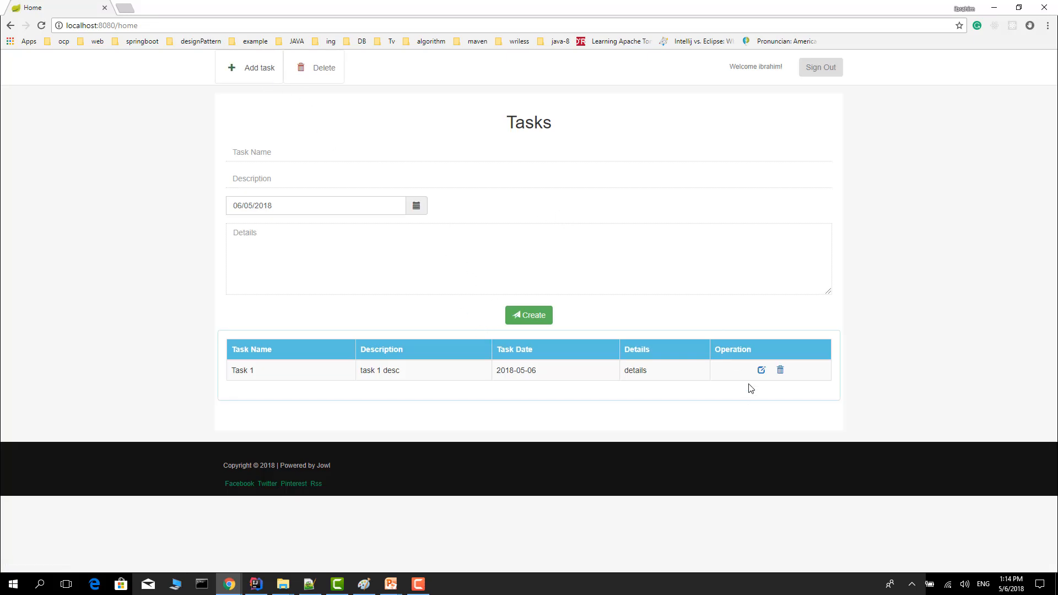
{"action": "left_click", "coordinate": [781, 370]}
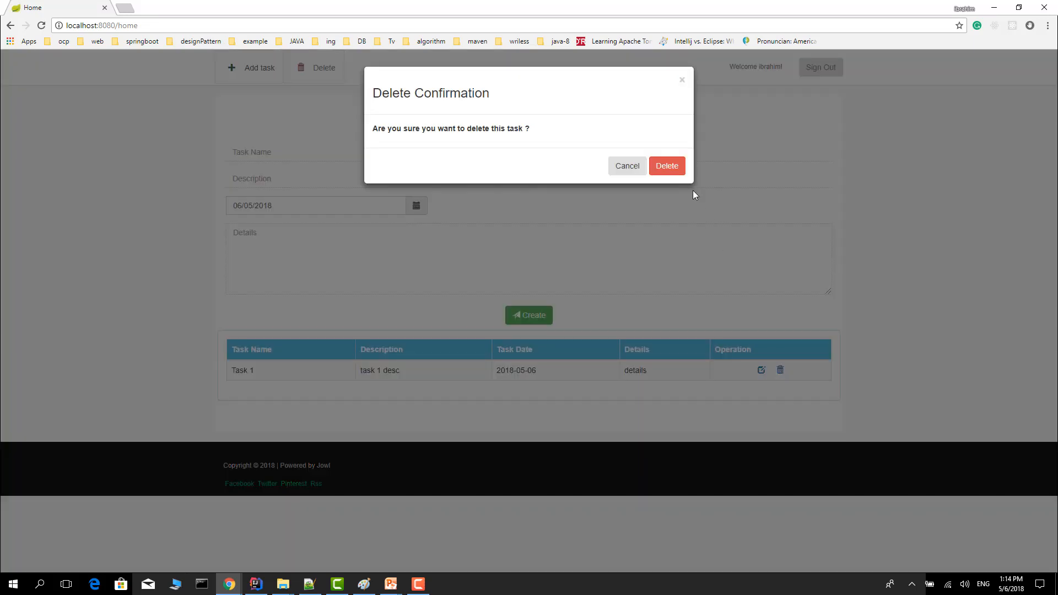
{"action": "left_click", "coordinate": [666, 166]}
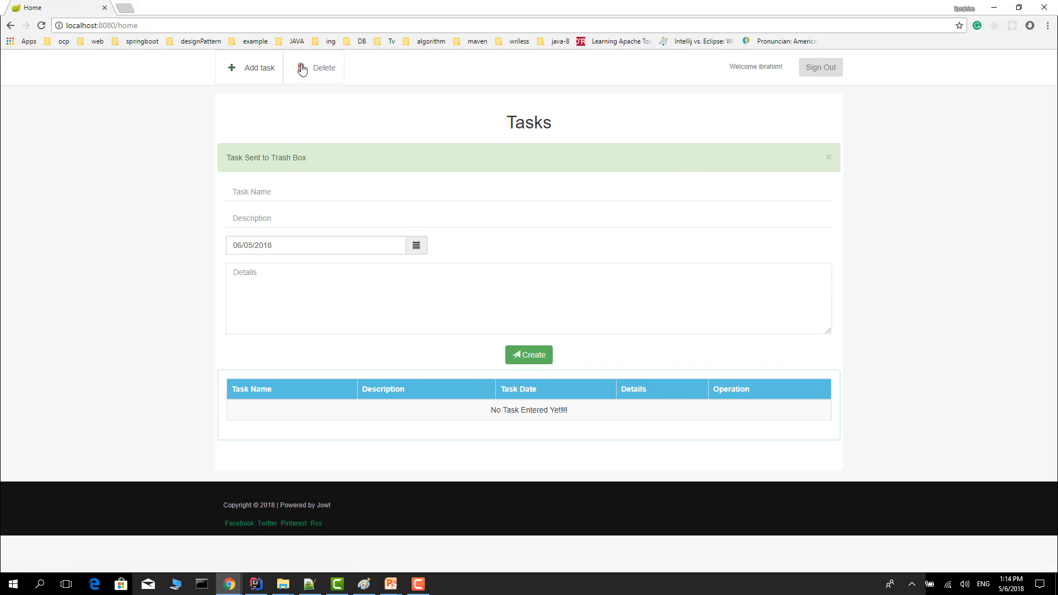
{"action": "mouse_move", "coordinate": [322, 71]}
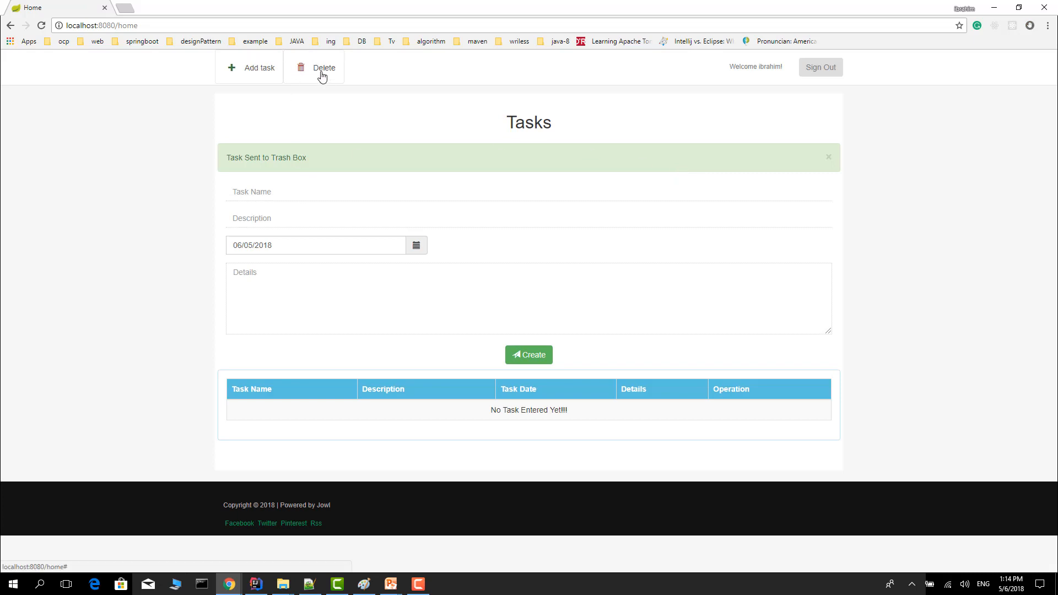
- Restore Task 1 from the Delete list, then select Testts in the IDE restore message
{"action": "left_click", "coordinate": [318, 67]}
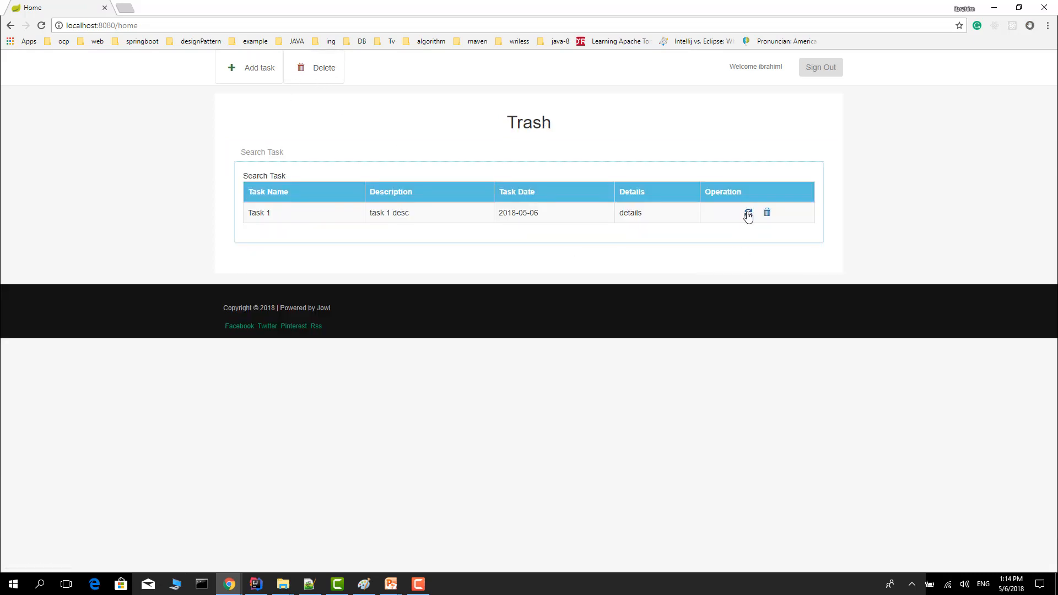
{"action": "mouse_move", "coordinate": [748, 212]}
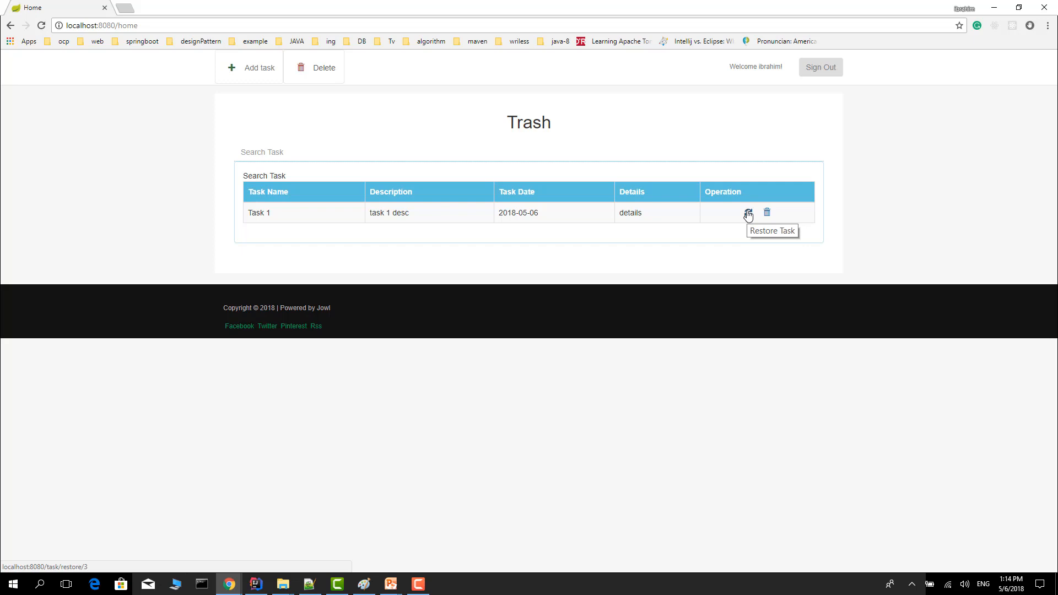
{"action": "left_click", "coordinate": [747, 213]}
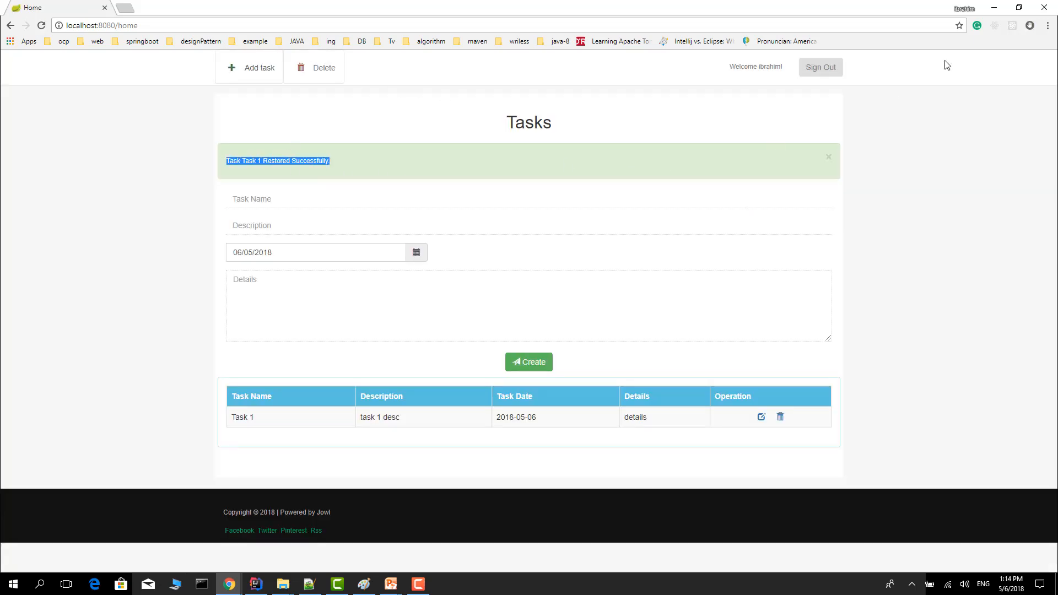
{"action": "left_click", "coordinate": [255, 584]}
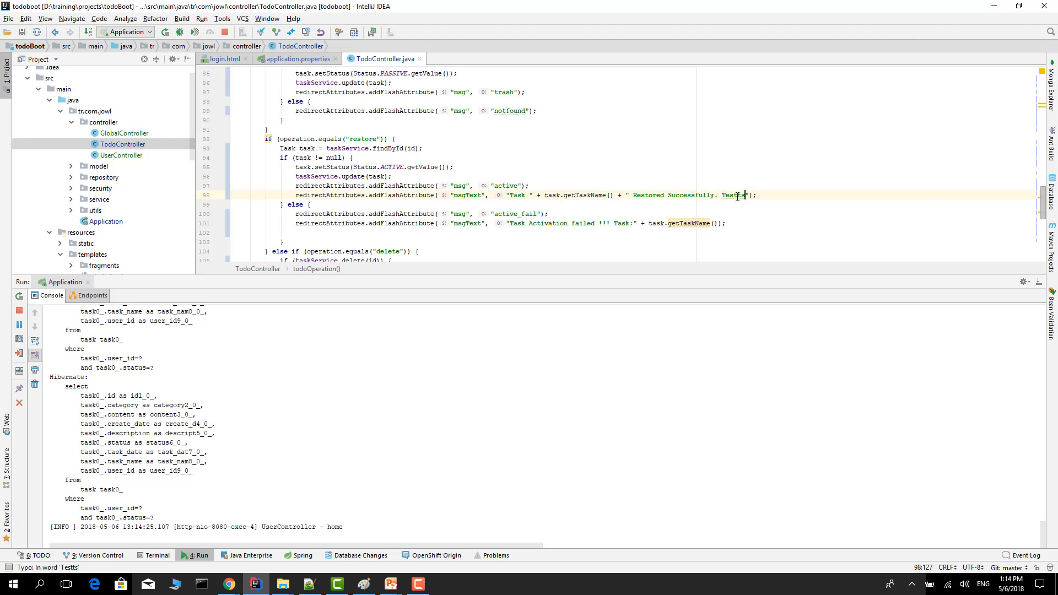
{"action": "double_click", "coordinate": [732, 195]}
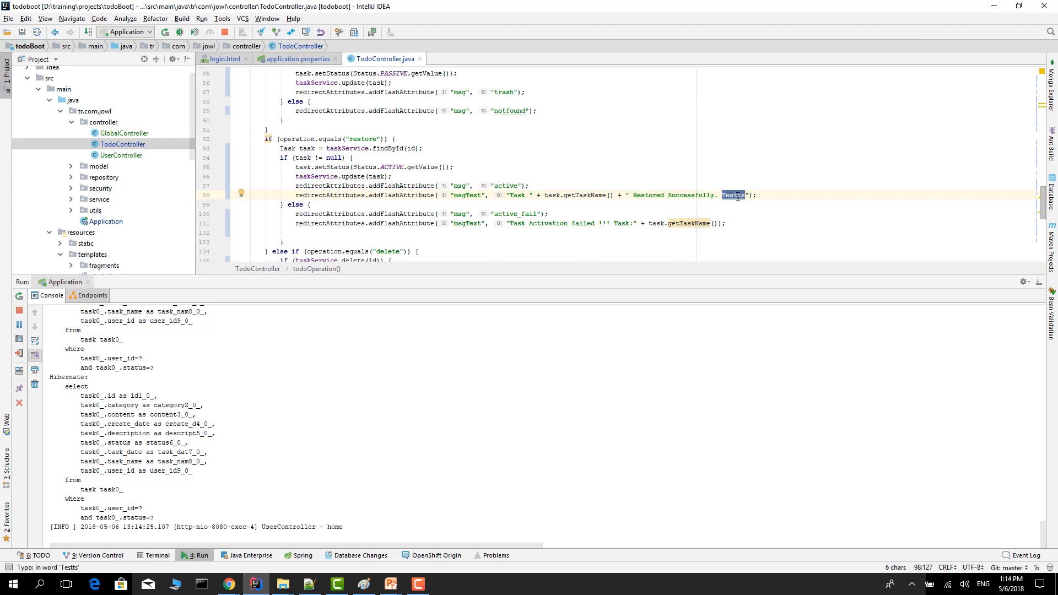
{"action": "mouse_move", "coordinate": [228, 584]}
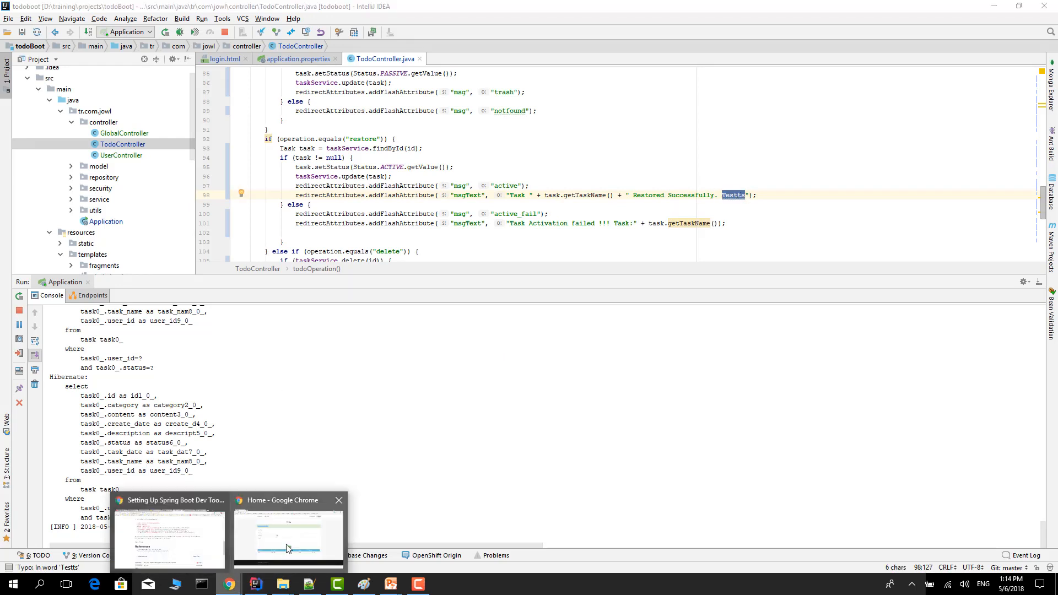
- Reload the tasks page, trash Task 1 with confirmation, and restore it from the trash
{"action": "left_click", "coordinate": [287, 537]}
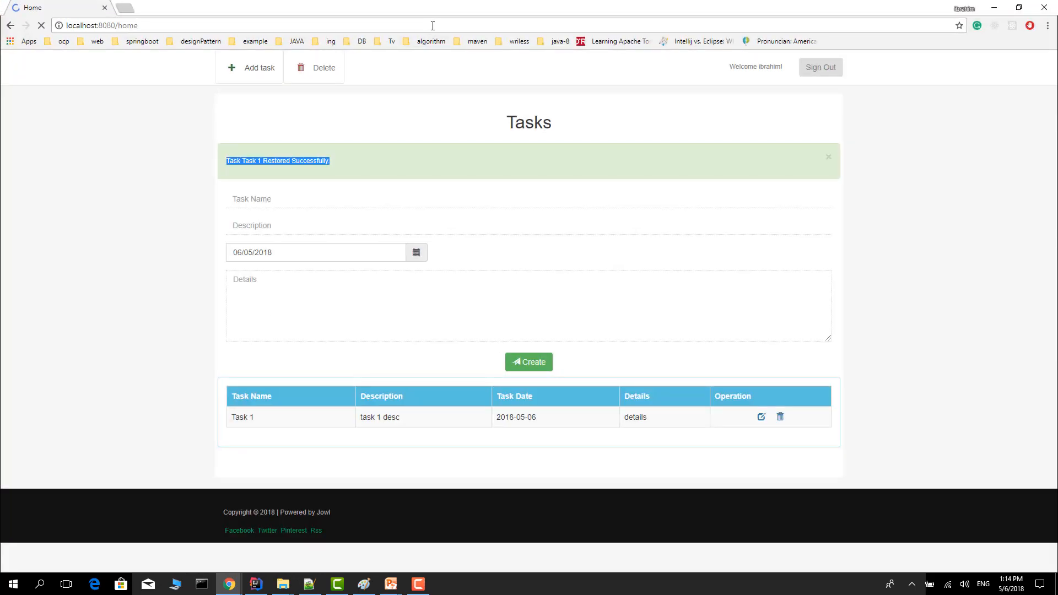
{"action": "left_click", "coordinate": [827, 157]}
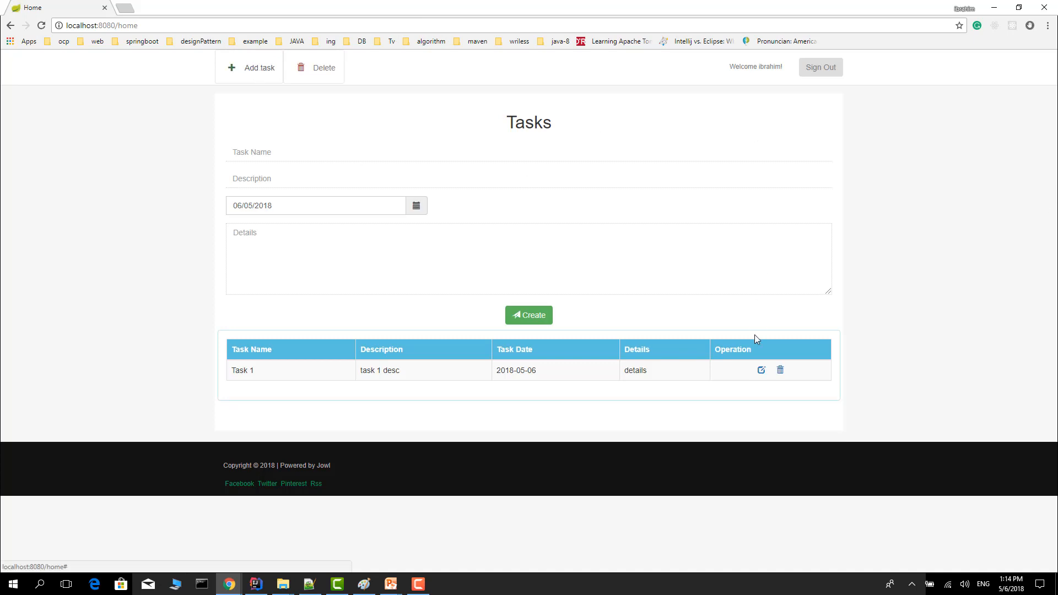
{"action": "left_click", "coordinate": [780, 369]}
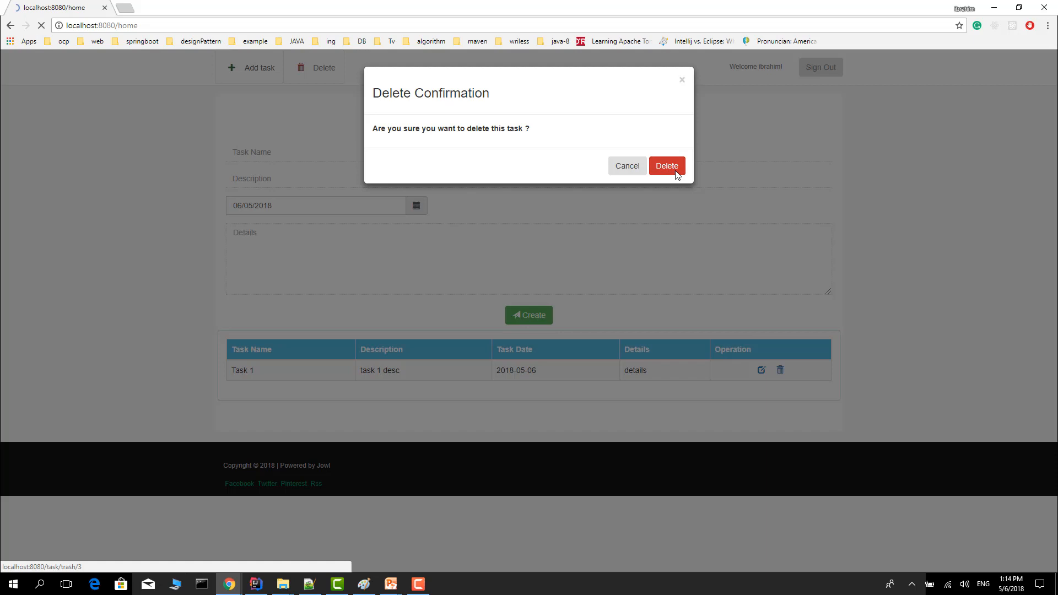
{"action": "left_click", "coordinate": [665, 166]}
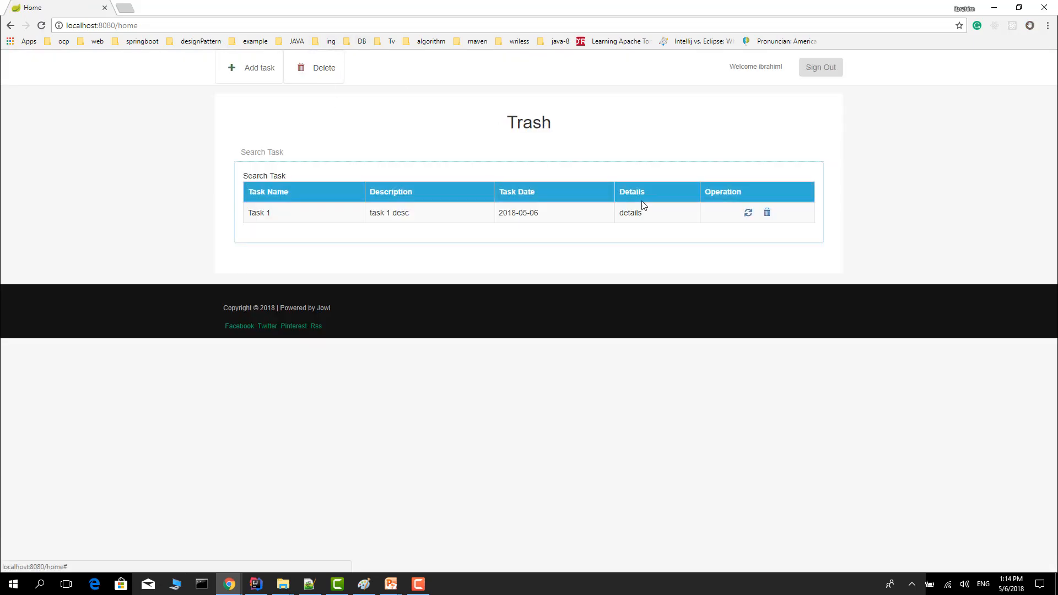
{"action": "left_click", "coordinate": [748, 212]}
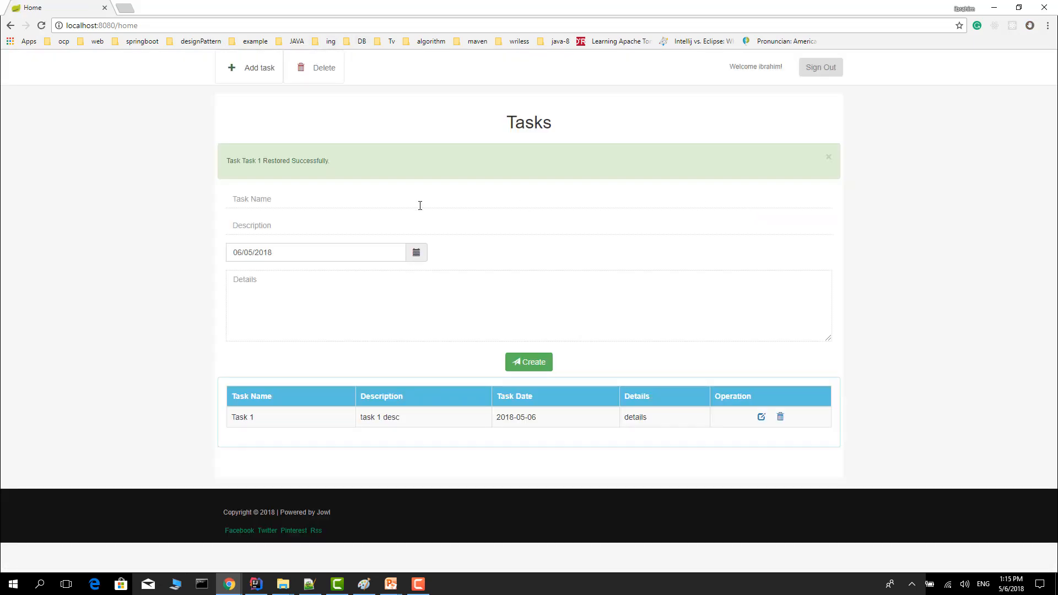
{"action": "mouse_move", "coordinate": [422, 144]}
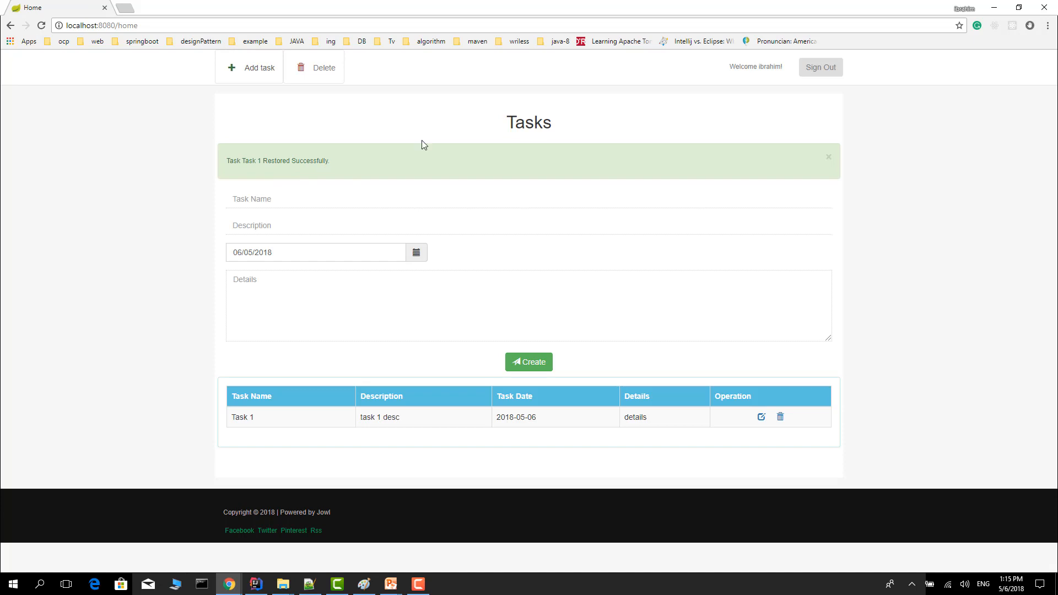
{"action": "left_click", "coordinate": [255, 583]}
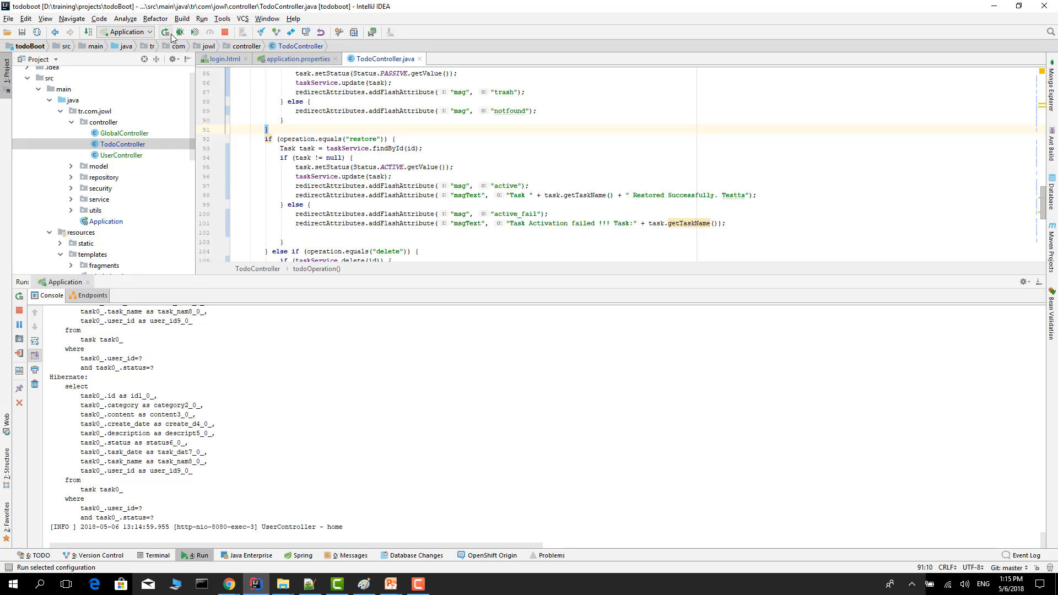
- Stop the running todoBoot application and restart it with the Debug button
{"action": "left_click", "coordinate": [165, 32]}
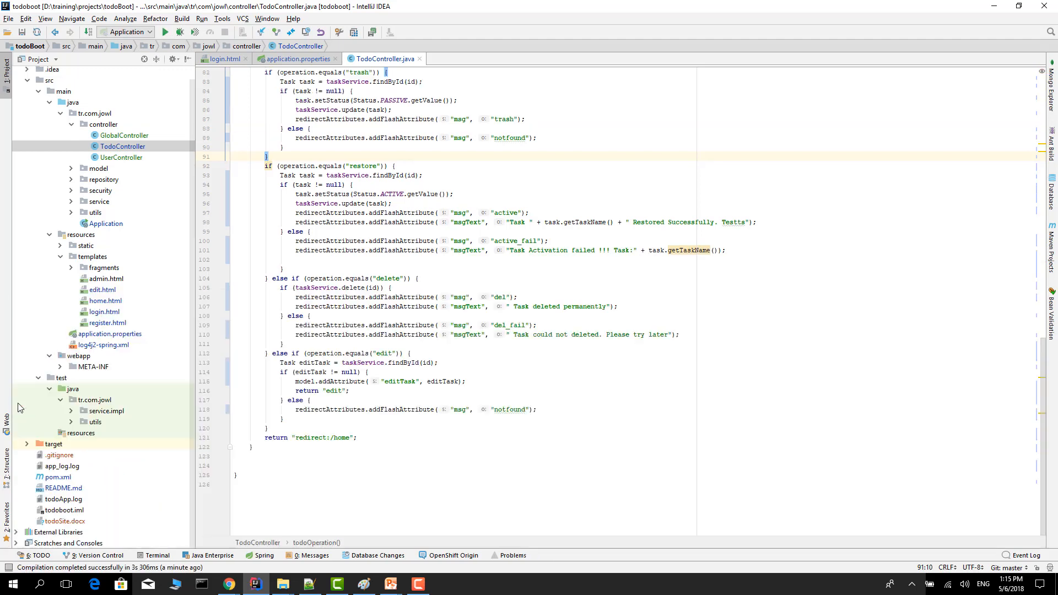
{"action": "left_click", "coordinate": [166, 32]}
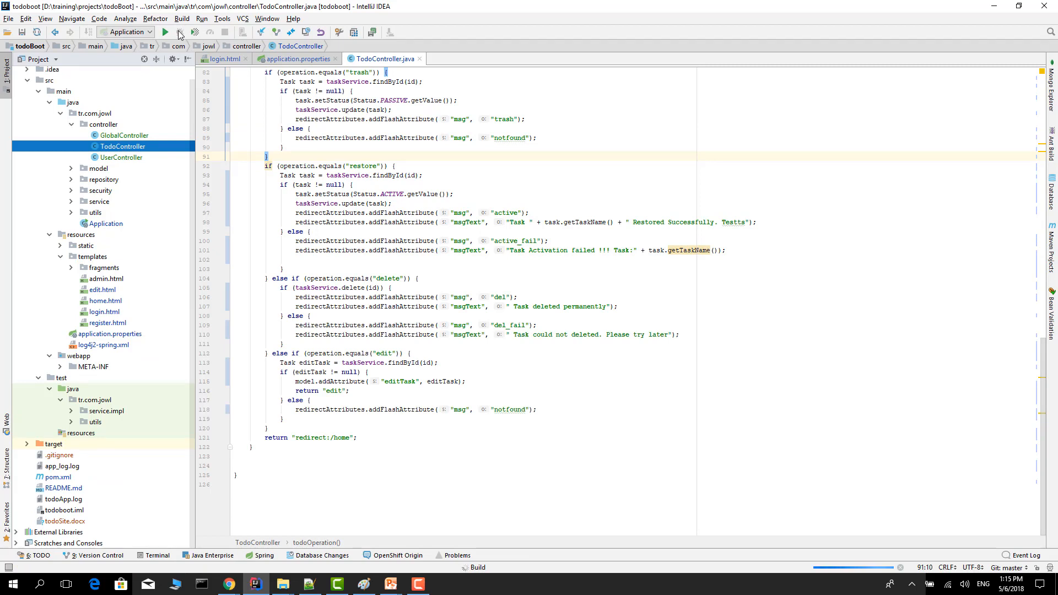
{"action": "left_click", "coordinate": [178, 32]}
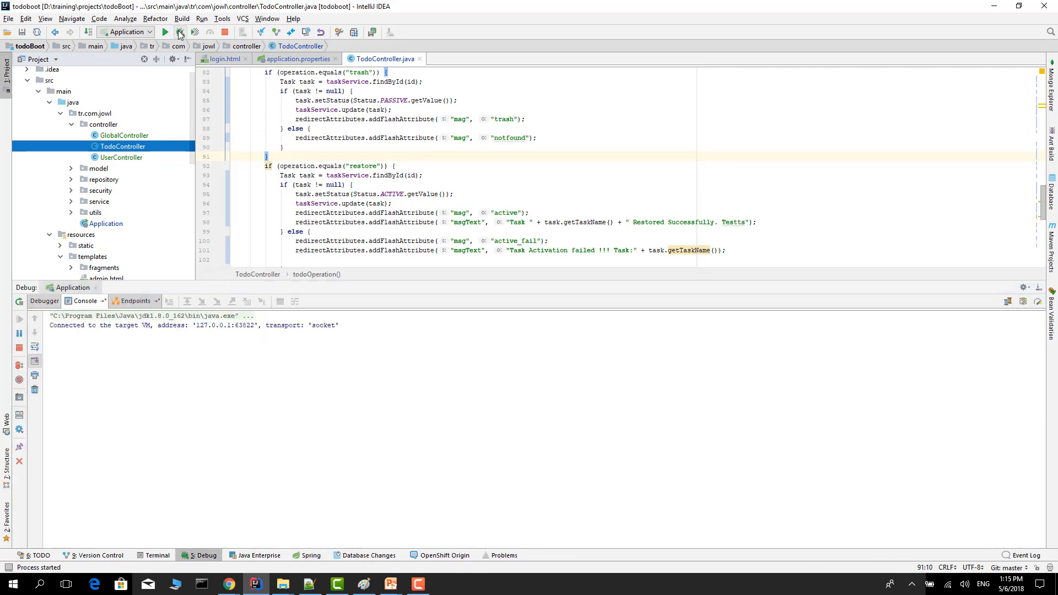
{"action": "left_click", "coordinate": [180, 32]}
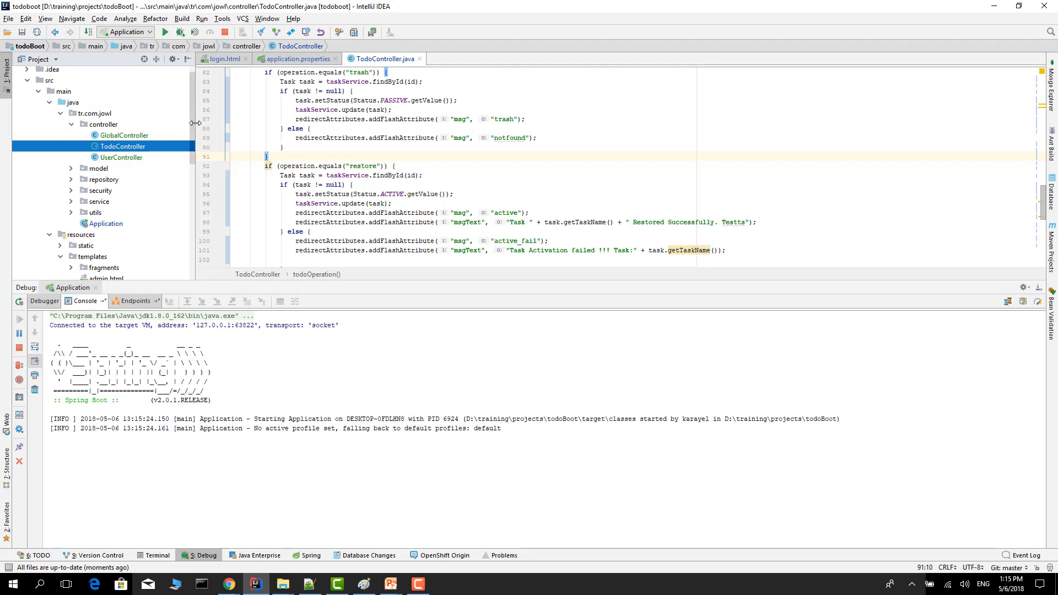
{"action": "mouse_move", "coordinate": [147, 156]}
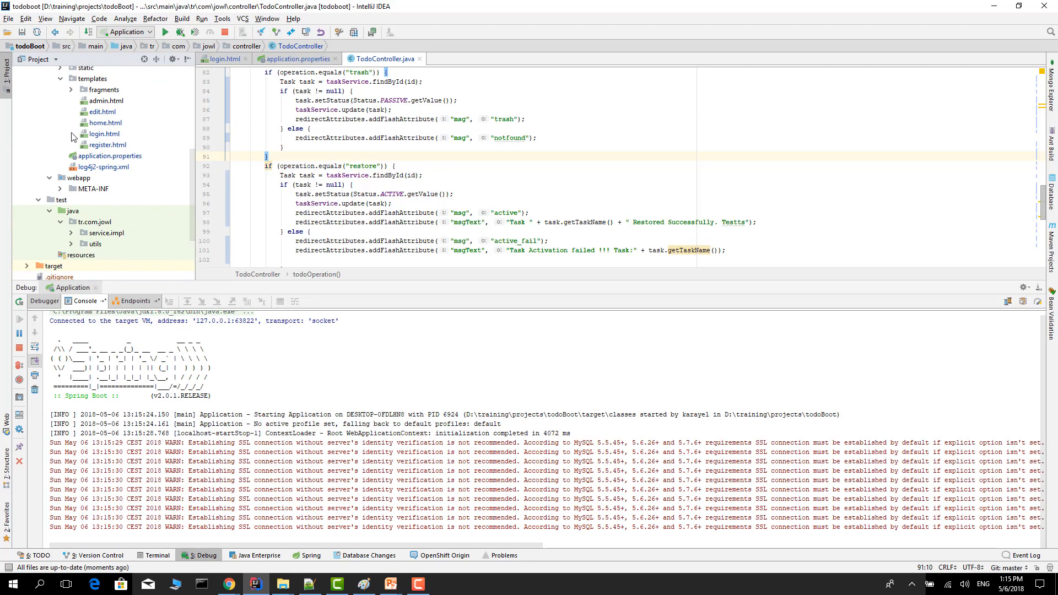
{"action": "mouse_move", "coordinate": [98, 134]}
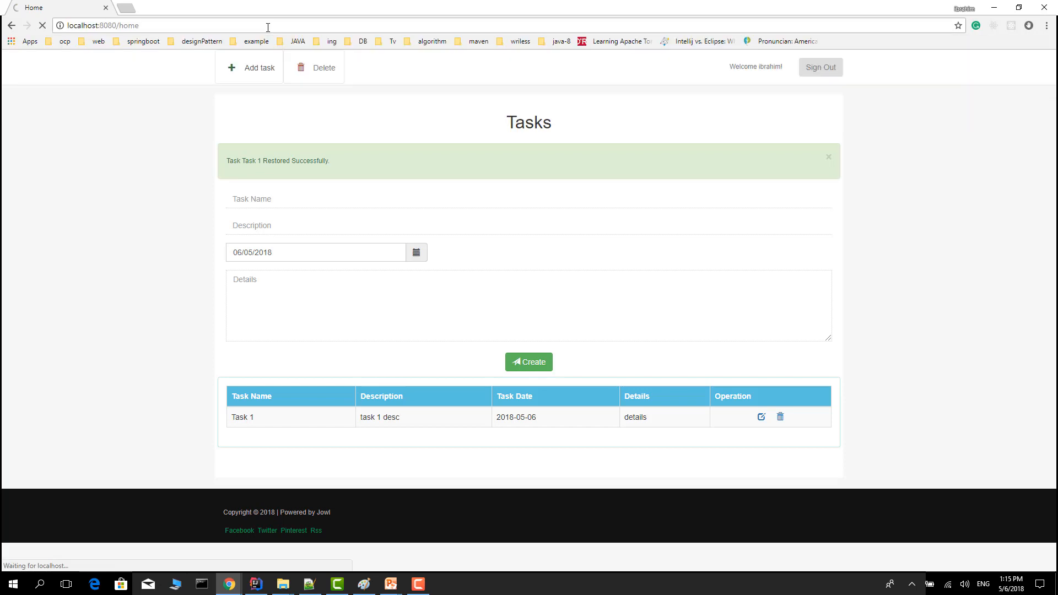
- Reload and log in again, trash Task 1 with confirmation, then restore it
{"action": "left_click", "coordinate": [821, 67]}
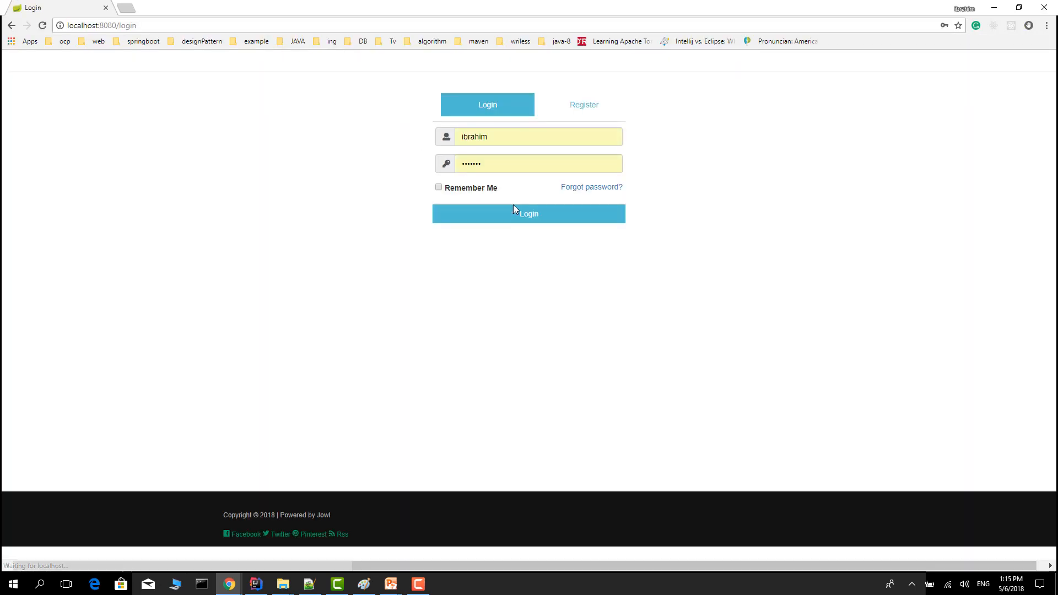
{"action": "left_click", "coordinate": [529, 214]}
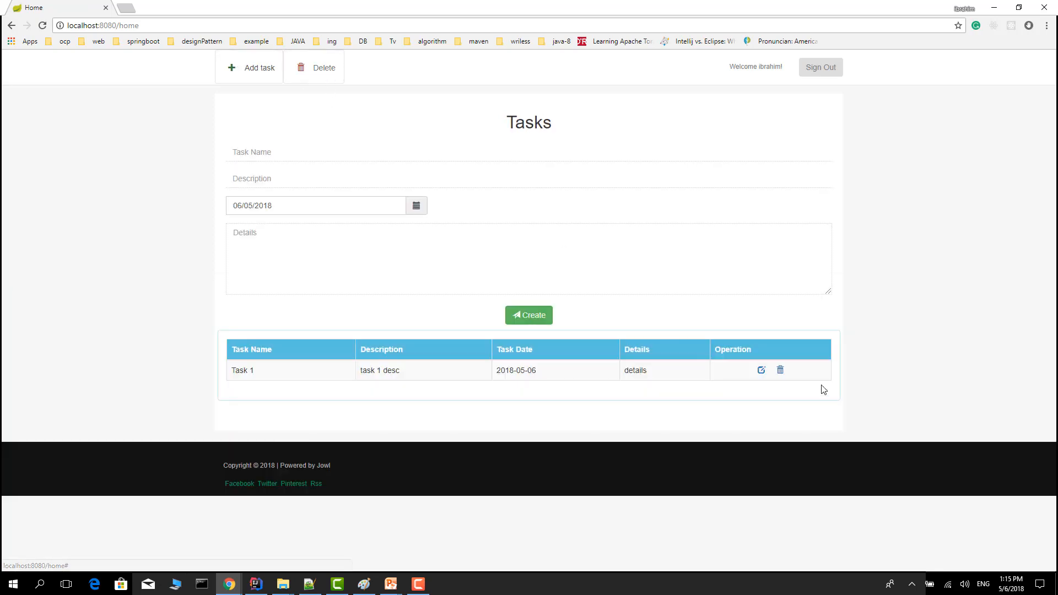
{"action": "left_click", "coordinate": [780, 370]}
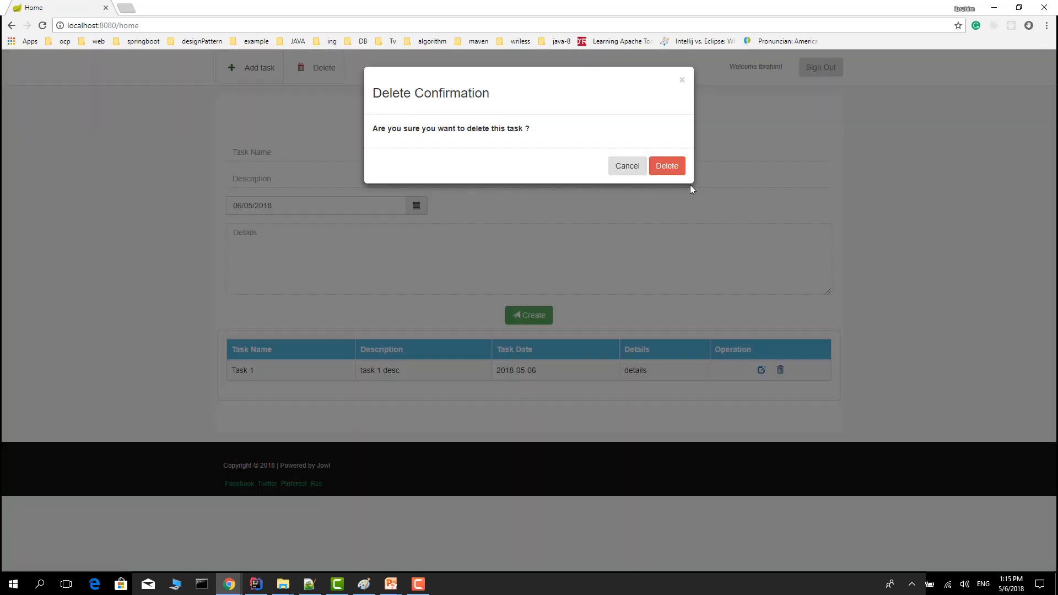
{"action": "left_click", "coordinate": [666, 166]}
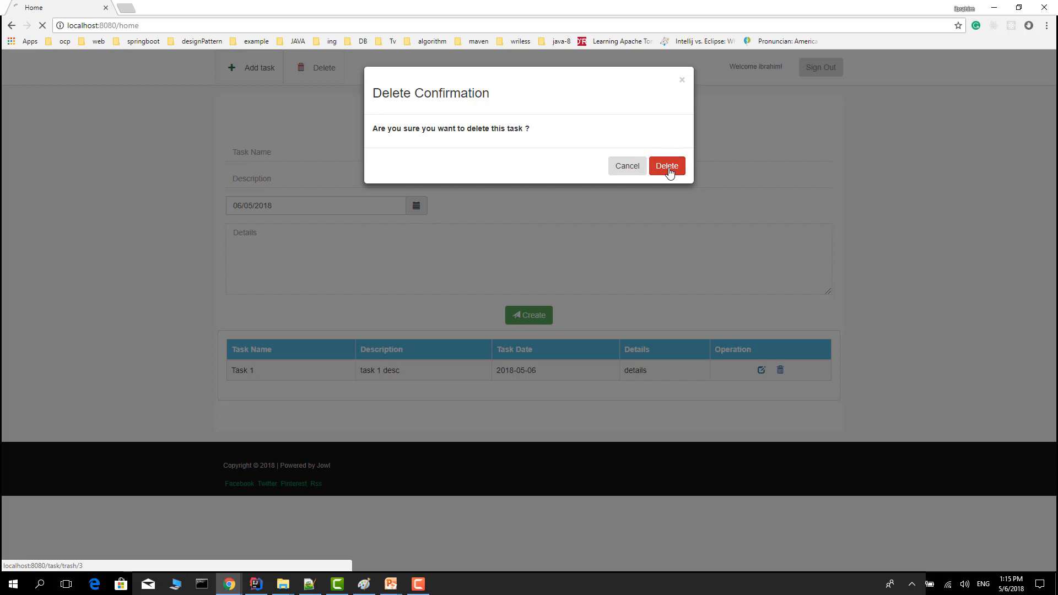
{"action": "left_click", "coordinate": [667, 166]}
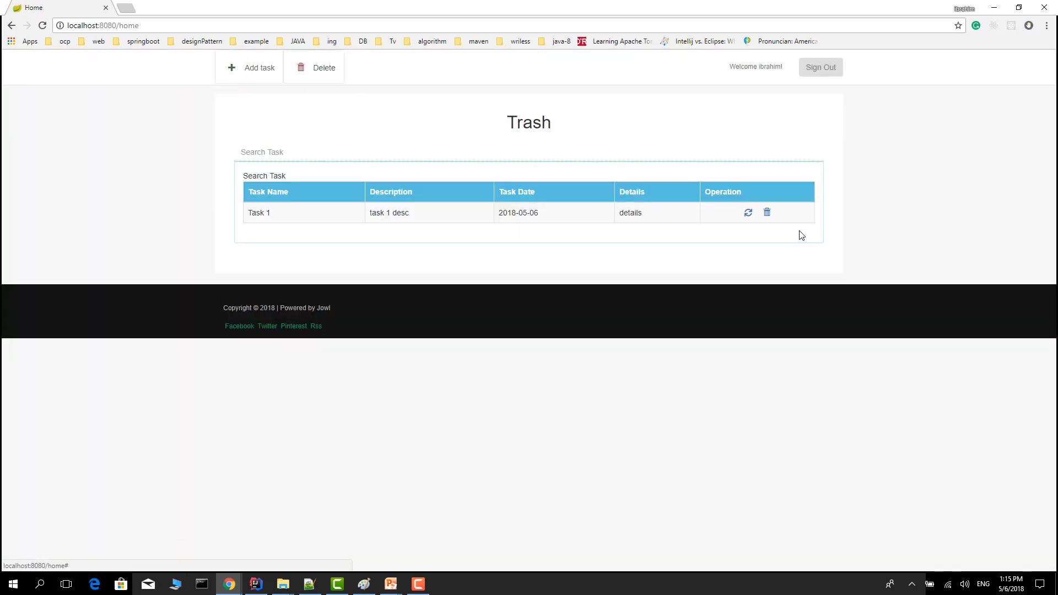
{"action": "left_click", "coordinate": [748, 213]}
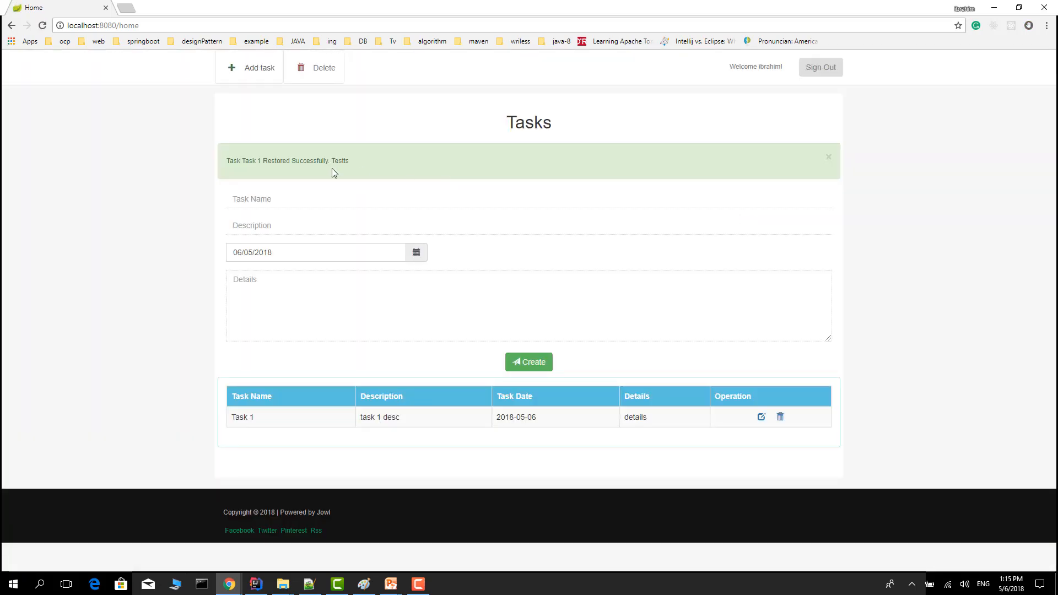
{"action": "left_click", "coordinate": [255, 583]}
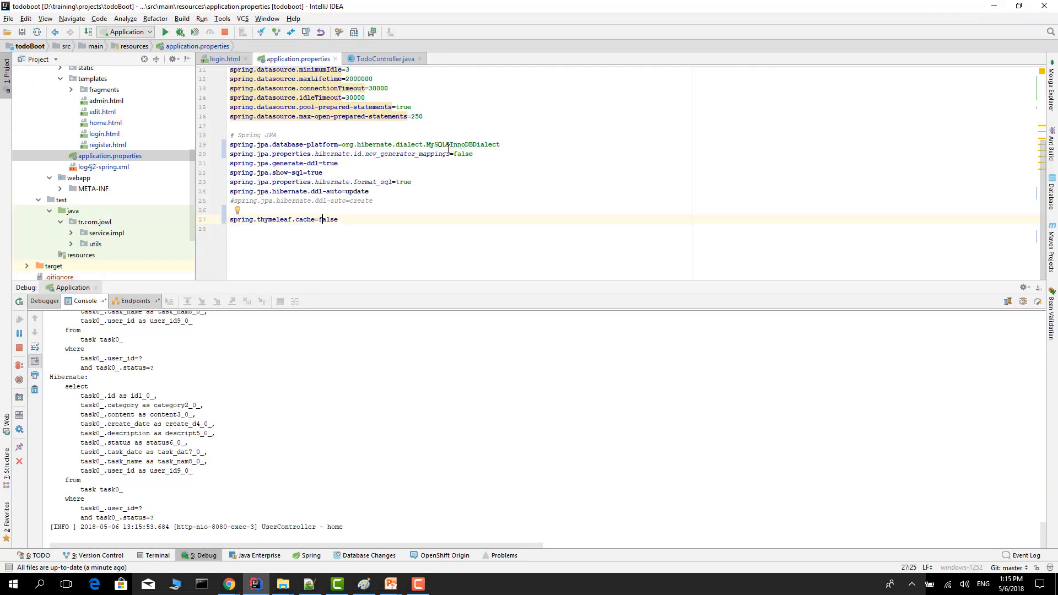
- Open TodoController.java to edit the restore success message ending in 'Testts'
{"action": "left_click", "coordinate": [384, 59]}
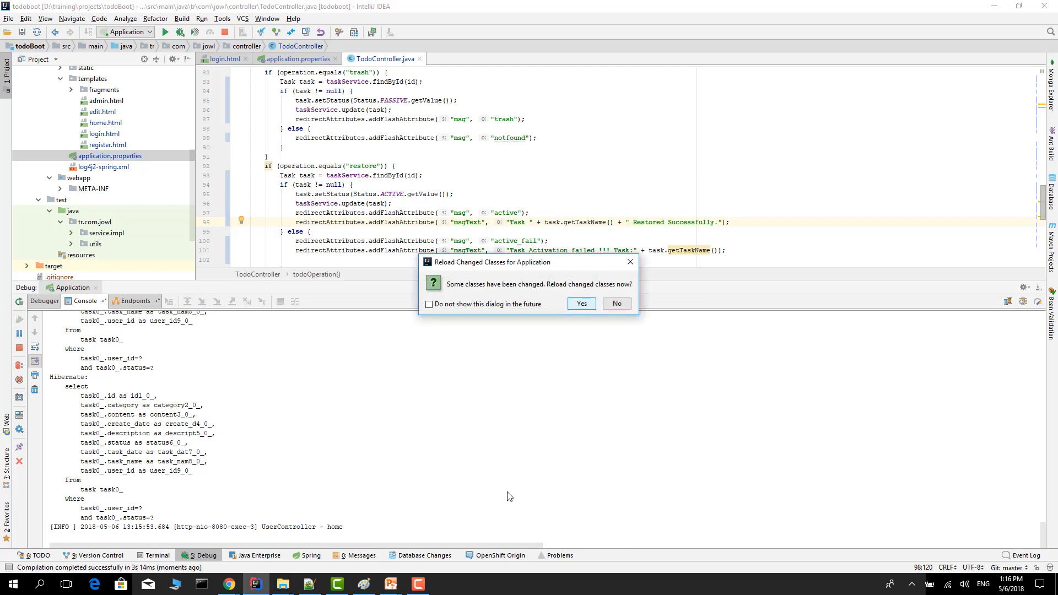
{"action": "mouse_move", "coordinate": [547, 290]}
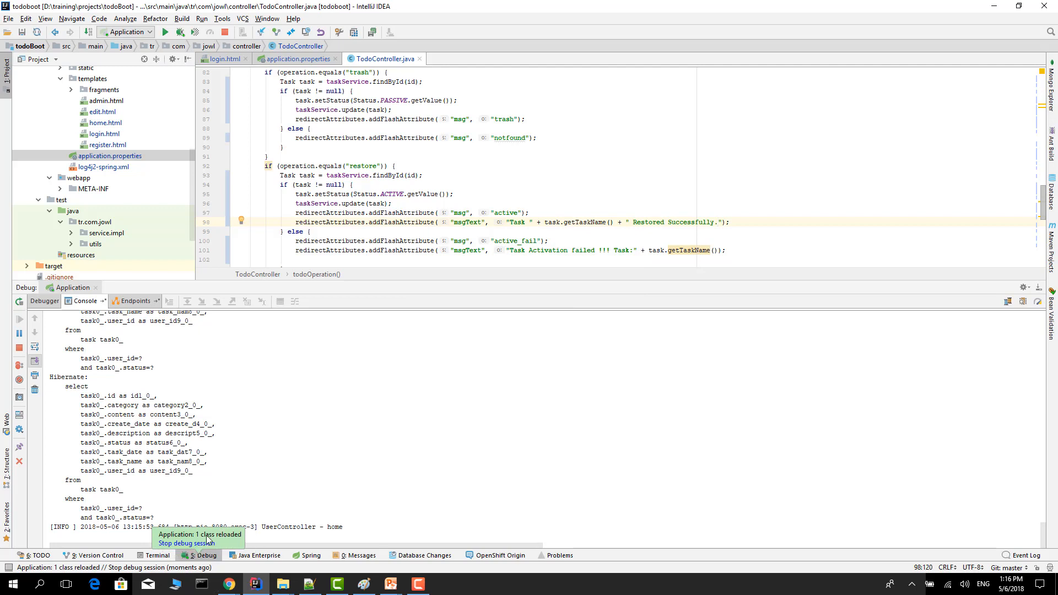
{"action": "mouse_move", "coordinate": [230, 581]}
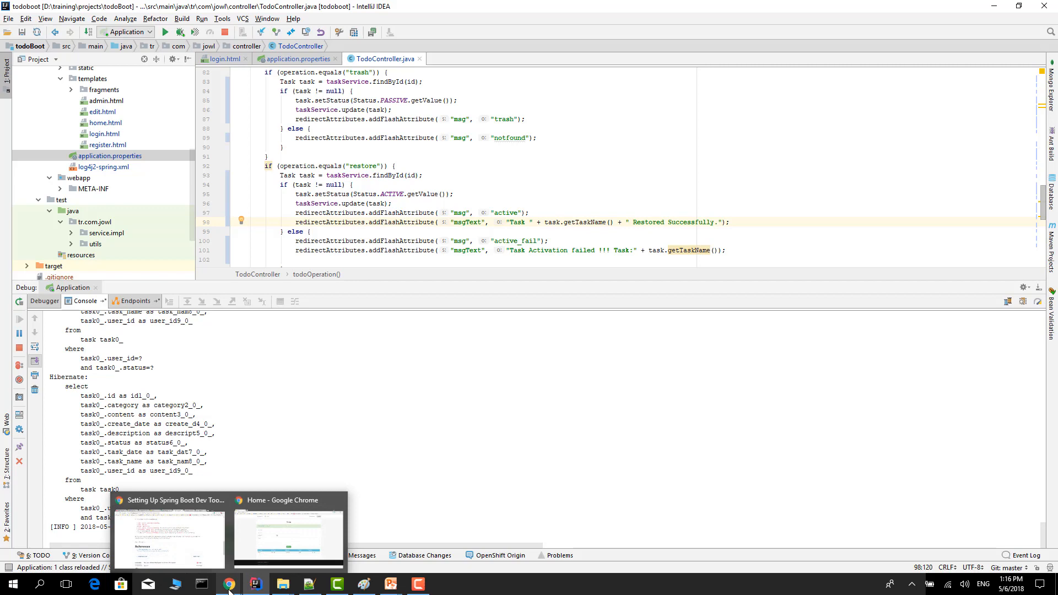
- Reload localhost:8080/home, trash and restore Task 1, and check the alert lacks 'Testts'
{"action": "left_click", "coordinate": [289, 536]}
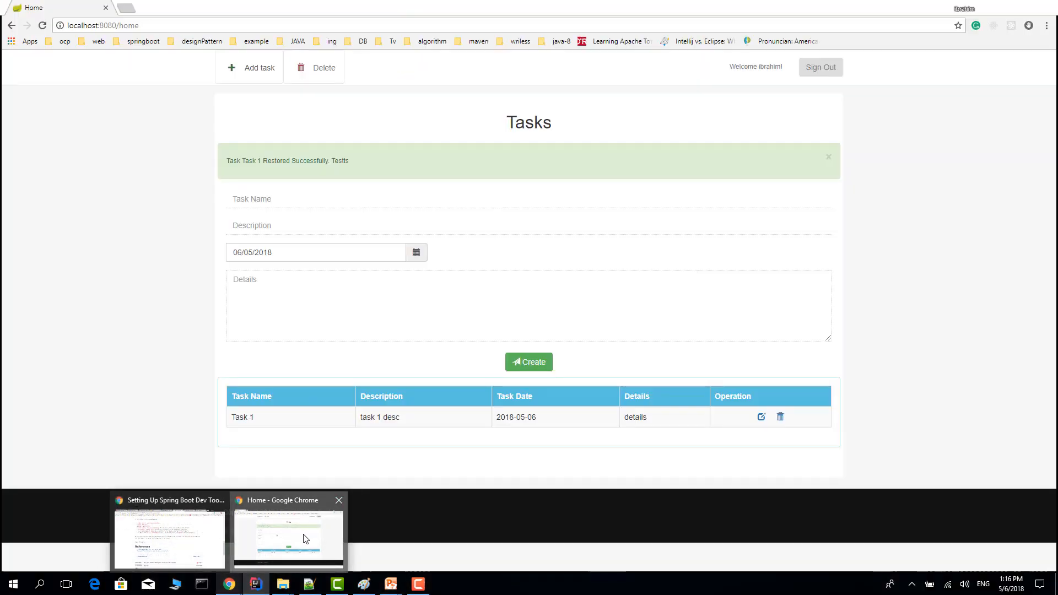
{"action": "left_click", "coordinate": [103, 24]}
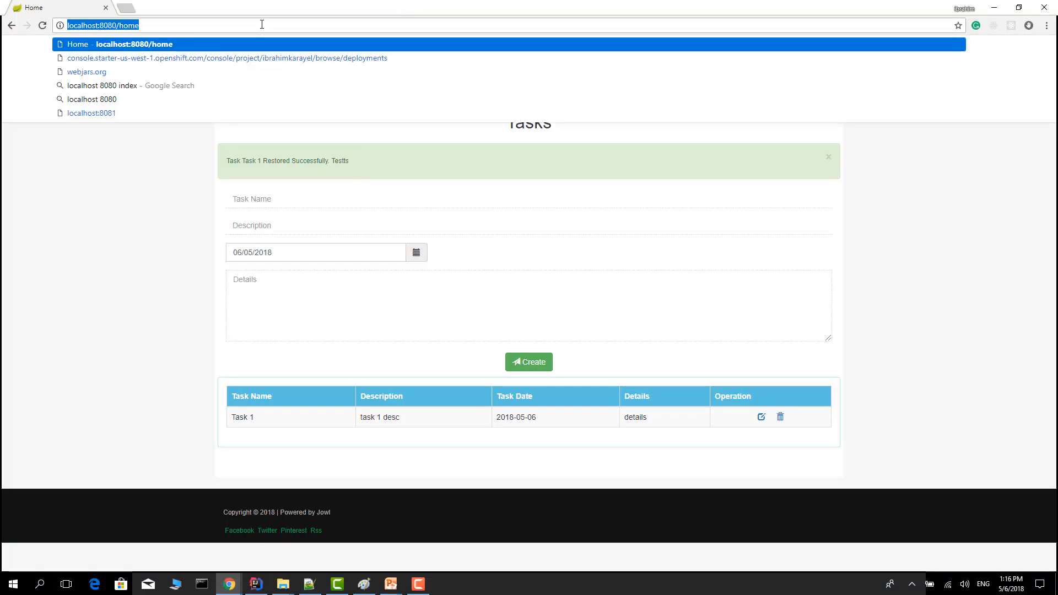
{"action": "key", "text": "Return"}
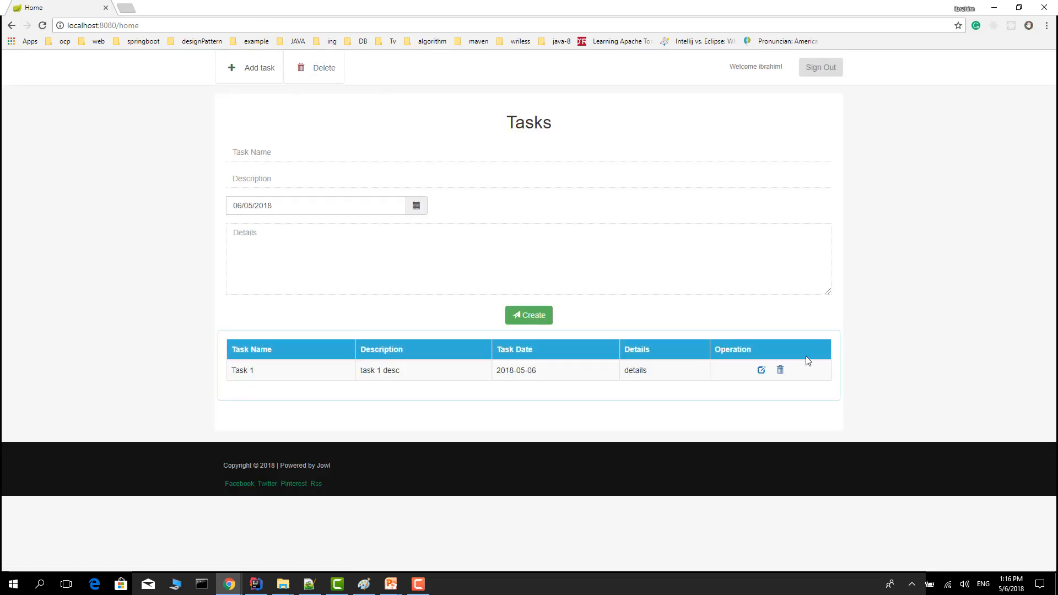
{"action": "left_click", "coordinate": [779, 369]}
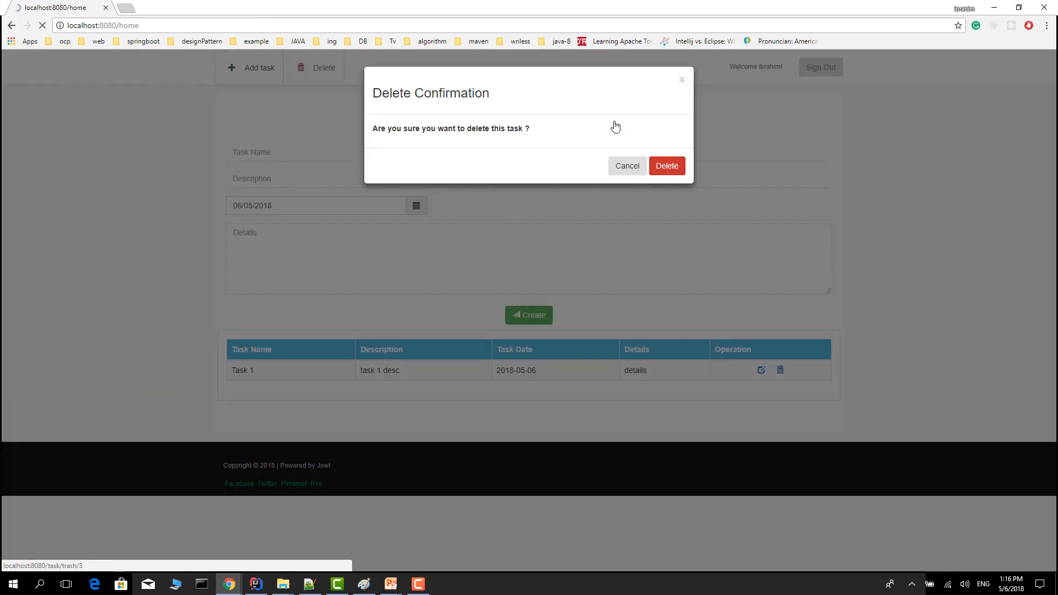
{"action": "left_click", "coordinate": [666, 166]}
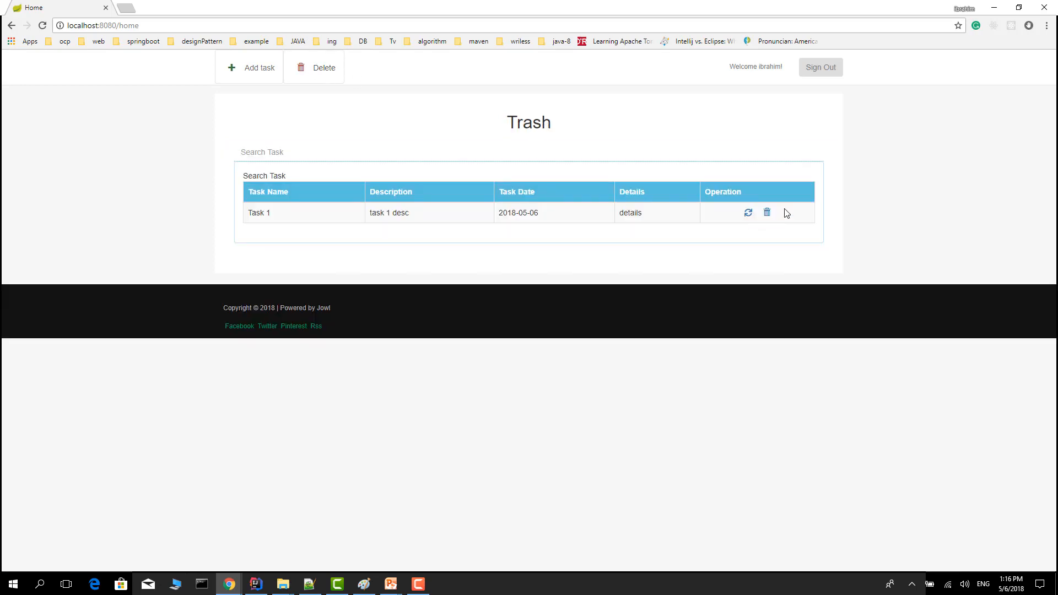
{"action": "left_click", "coordinate": [748, 213]}
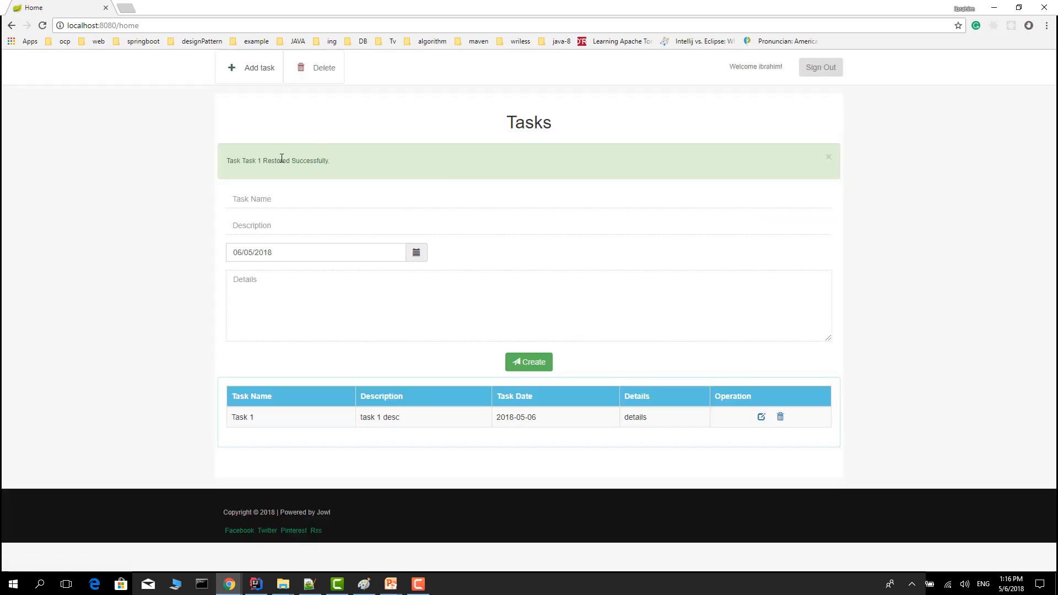
{"action": "triple_click", "coordinate": [277, 160]}
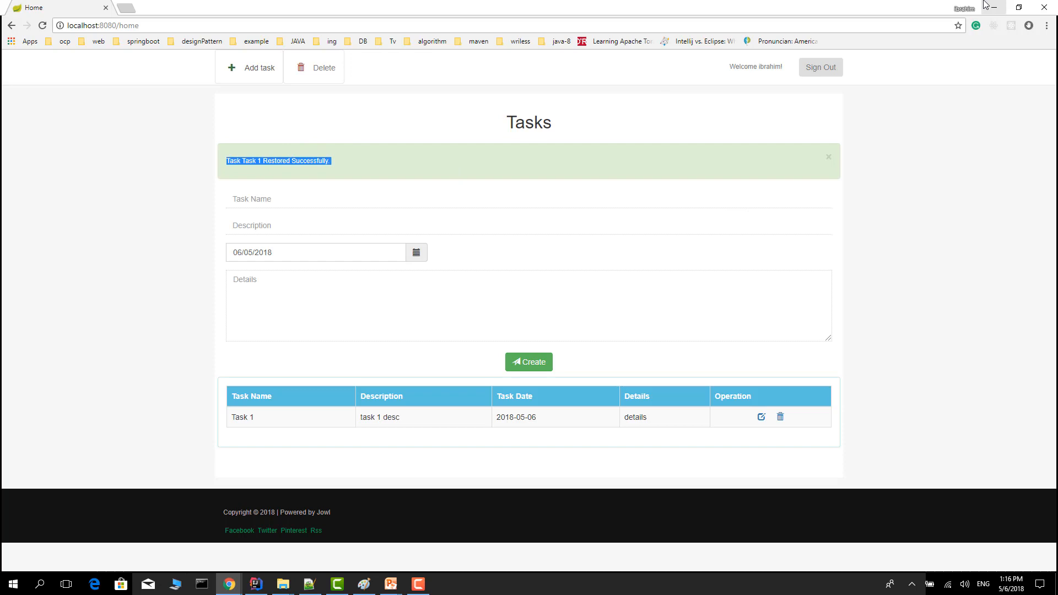
{"action": "left_click", "coordinate": [256, 584]}
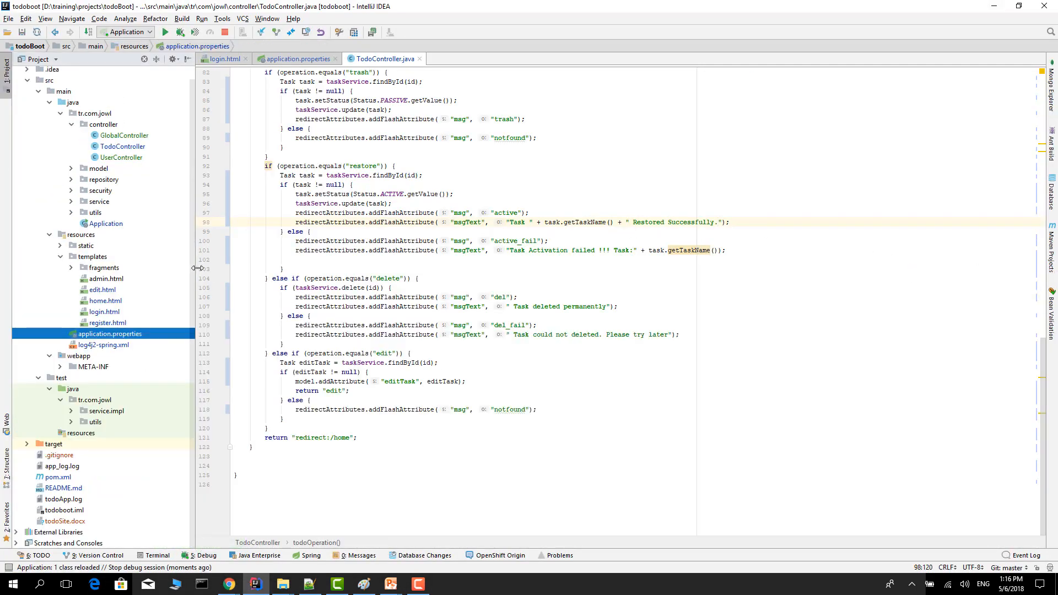
{"action": "mouse_move", "coordinate": [128, 412]}
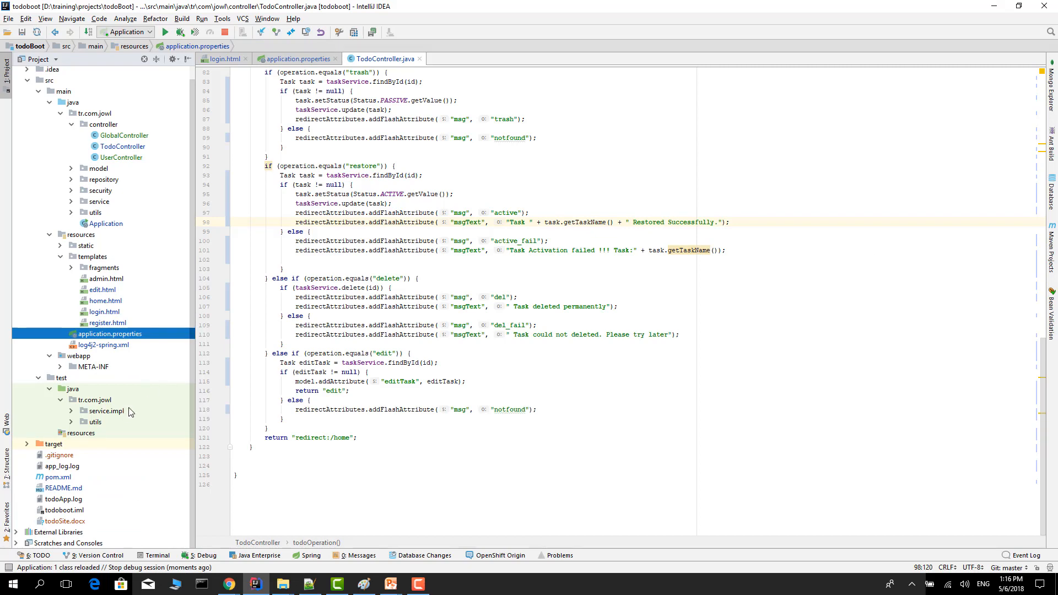
{"action": "mouse_move", "coordinate": [67, 479]}
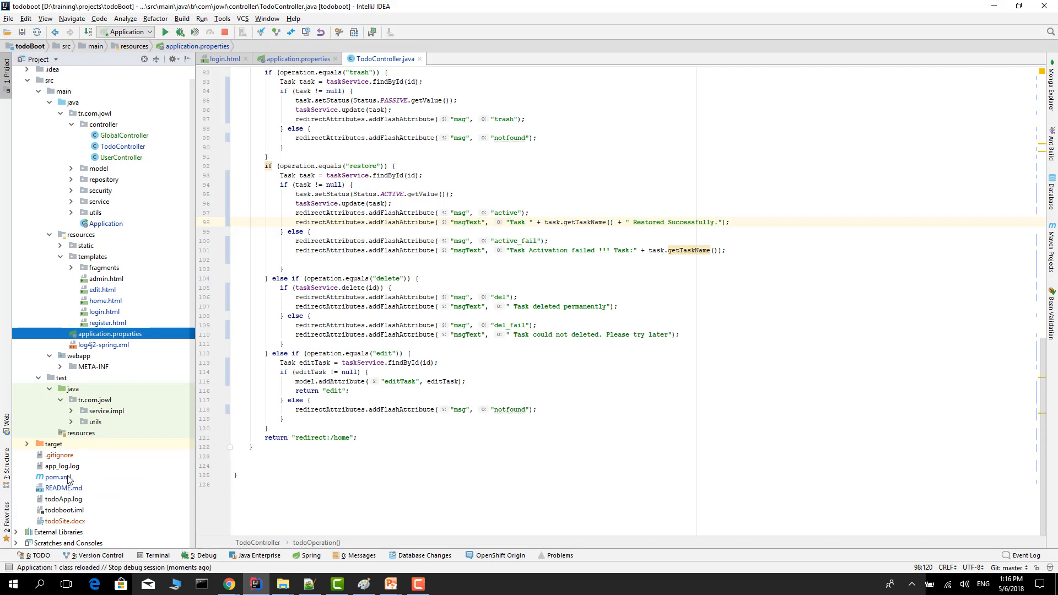
- Open pom.xml and start a <dependency> entry below the springsecurity4 extras
{"action": "double_click", "coordinate": [46, 477]}
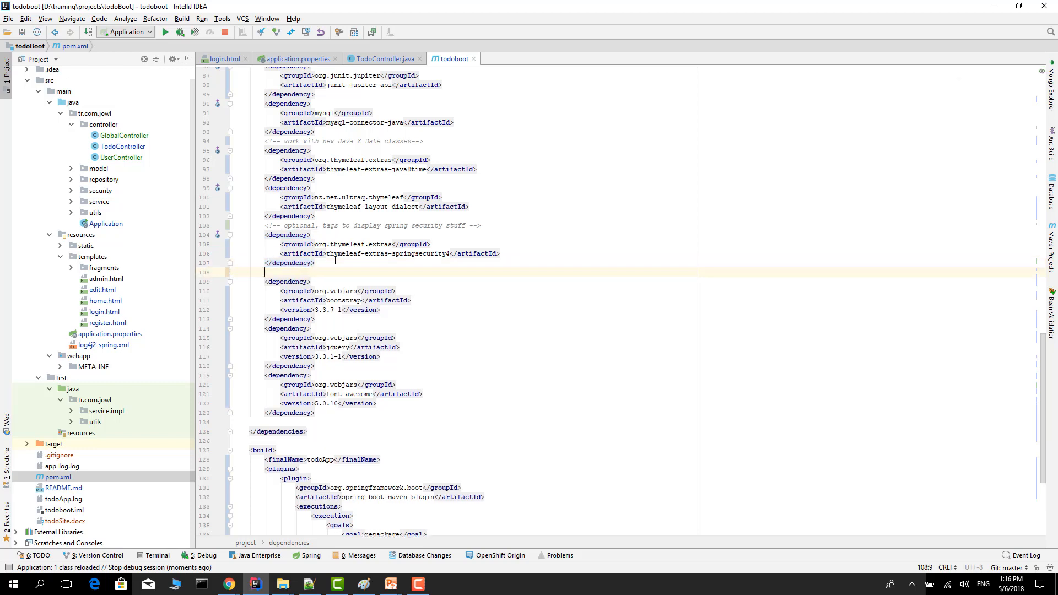
{"action": "type", "text": "<dependency>"}
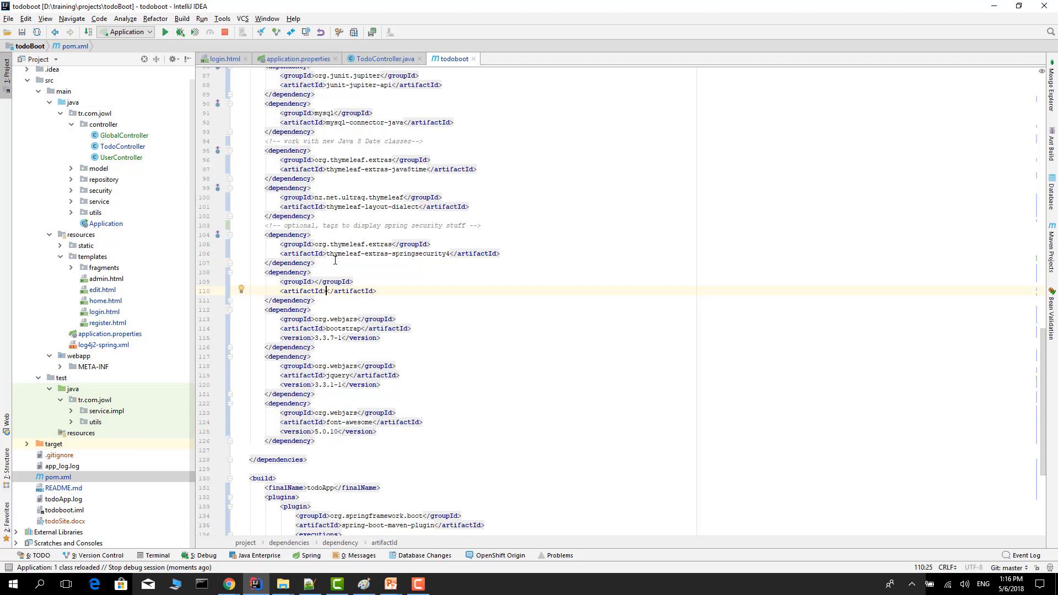
- Complete the new dependency as org.springframework.boot spring-boot-devtools from the completion popup
{"action": "type", "text": "sp"}
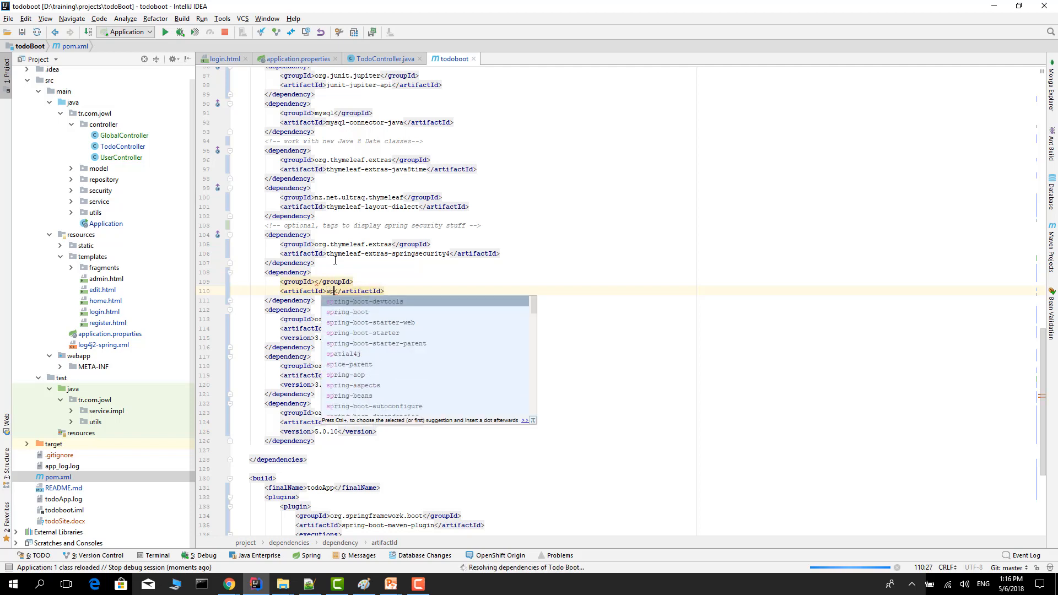
{"action": "left_click", "coordinate": [368, 301]}
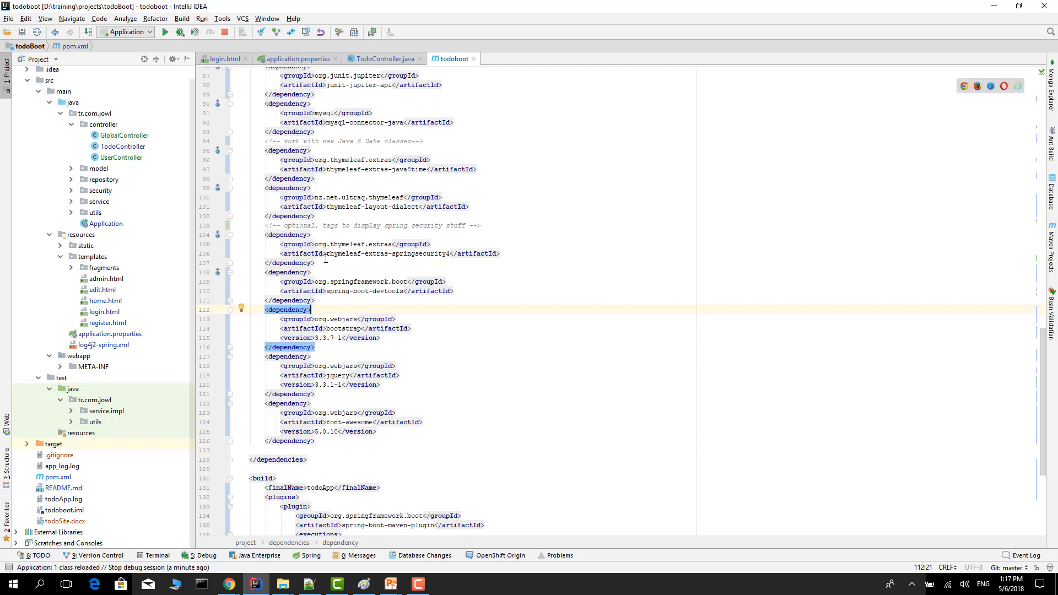
{"action": "mouse_move", "coordinate": [340, 32]}
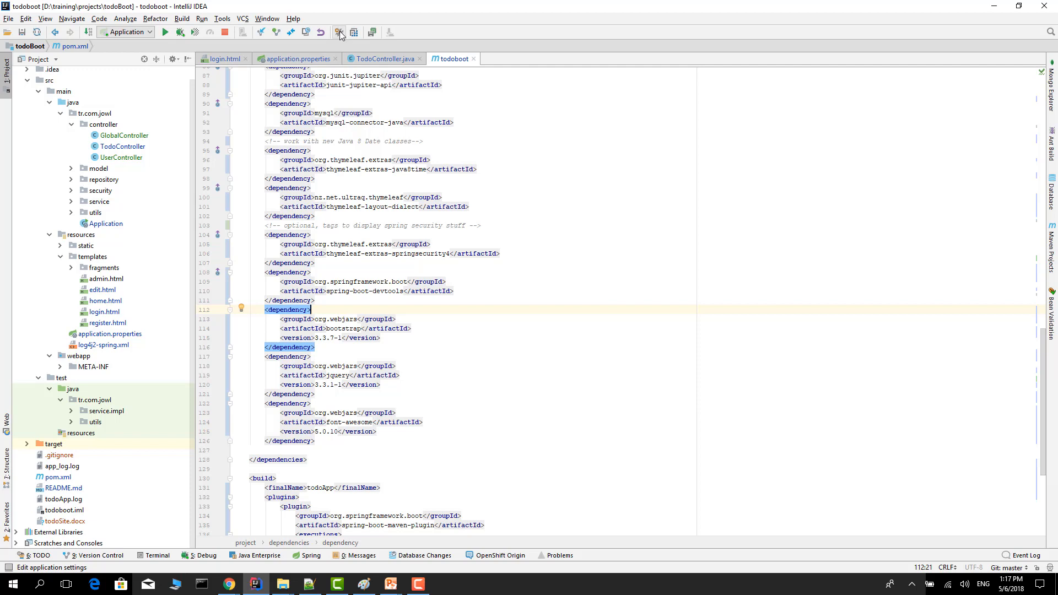
{"action": "left_click", "coordinate": [340, 32]}
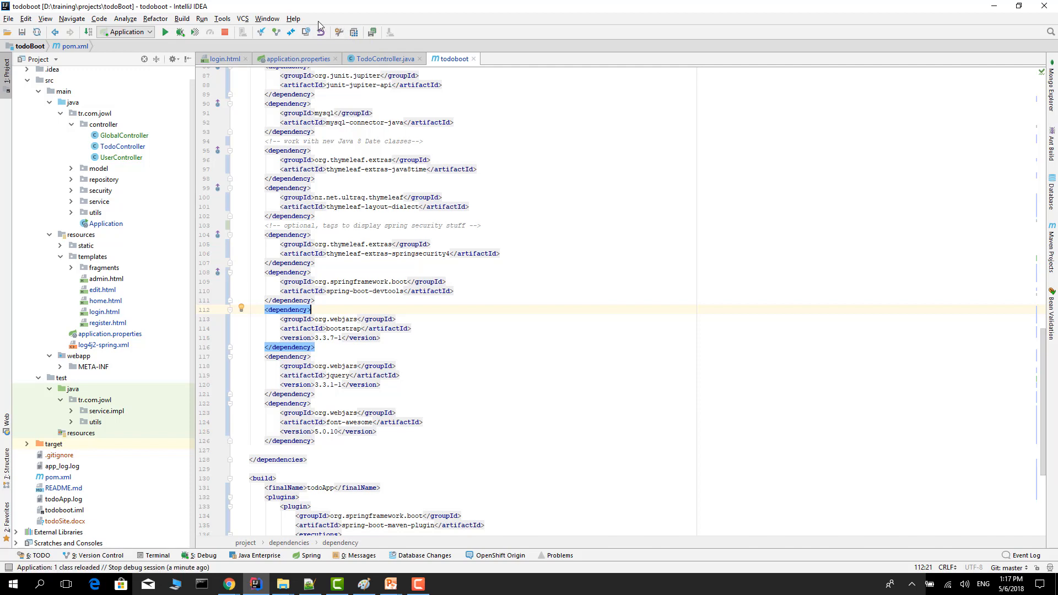
{"action": "left_click", "coordinate": [44, 18]}
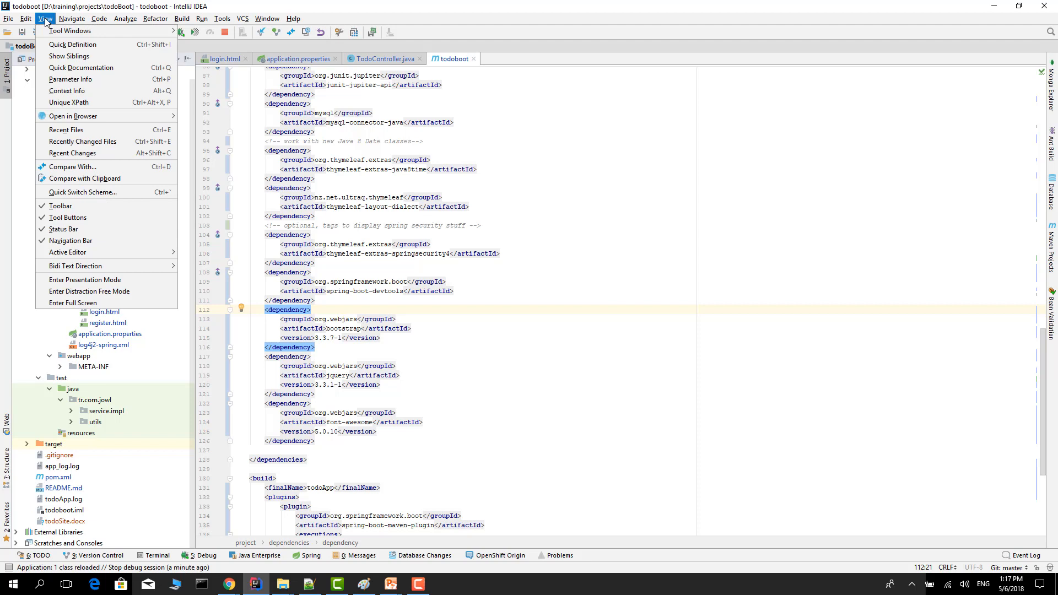
{"action": "mouse_move", "coordinate": [66, 217]}
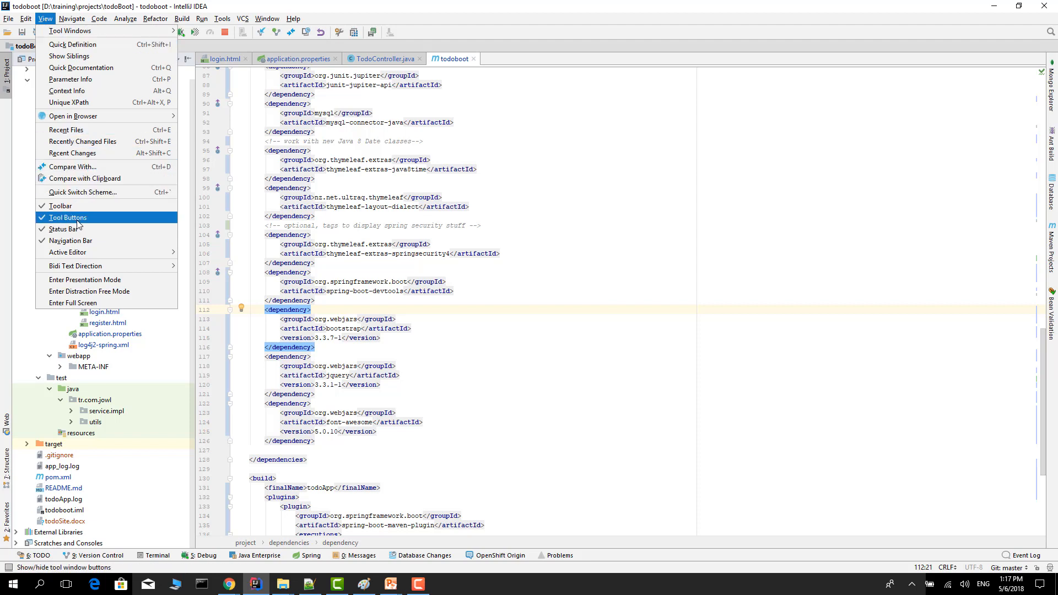
{"action": "mouse_move", "coordinate": [61, 205]}
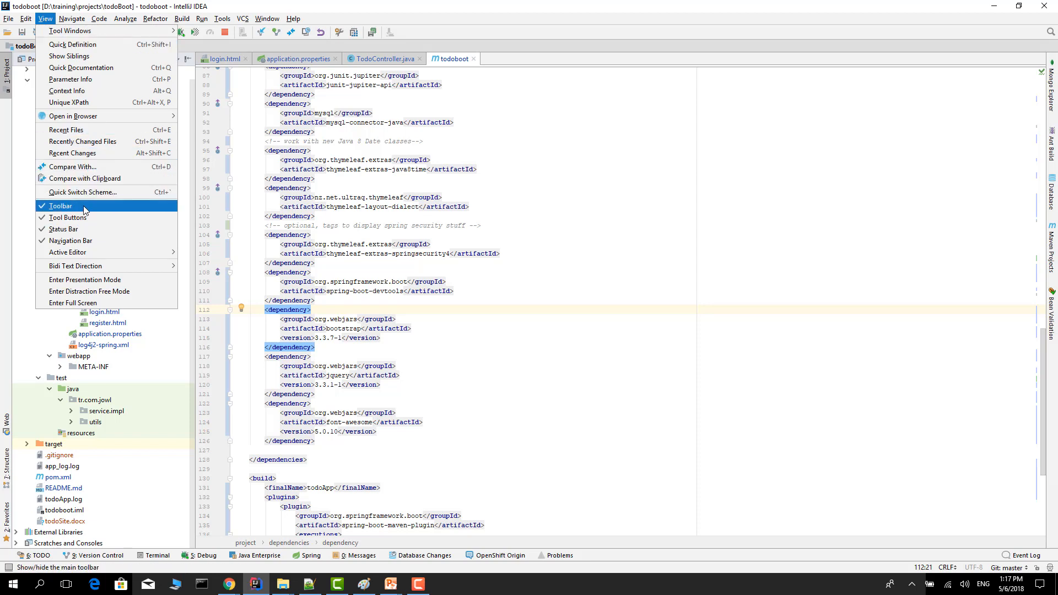
{"action": "left_click", "coordinate": [60, 206]}
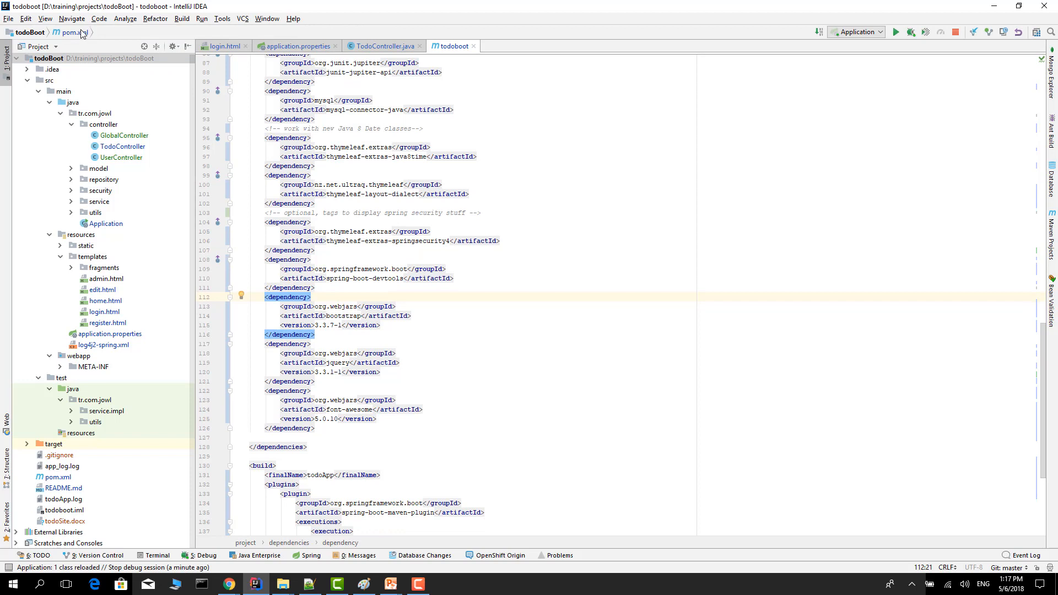
{"action": "left_click", "coordinate": [45, 18]}
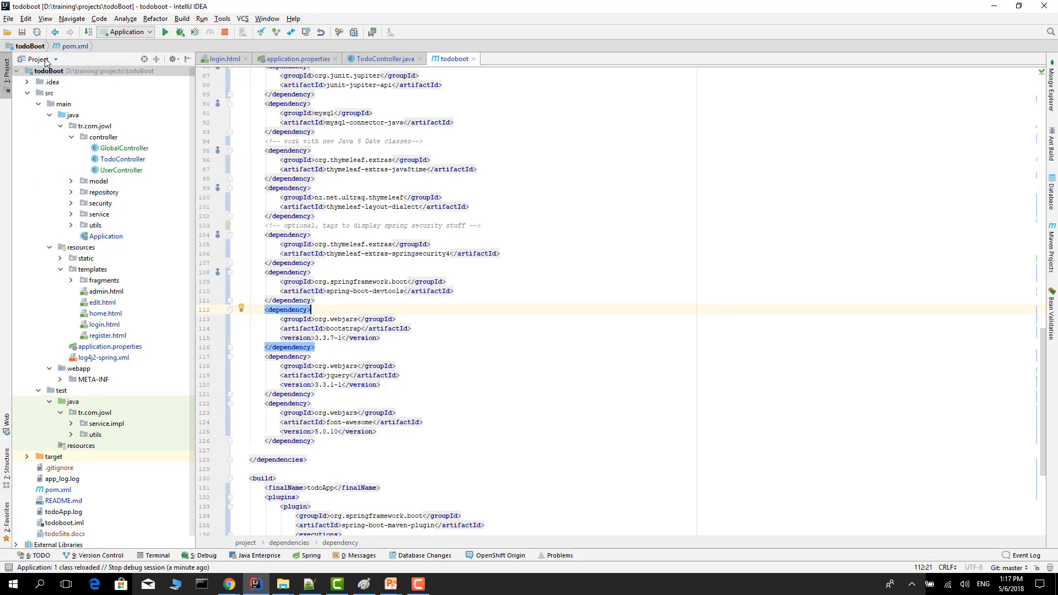
{"action": "left_click", "coordinate": [9, 19]}
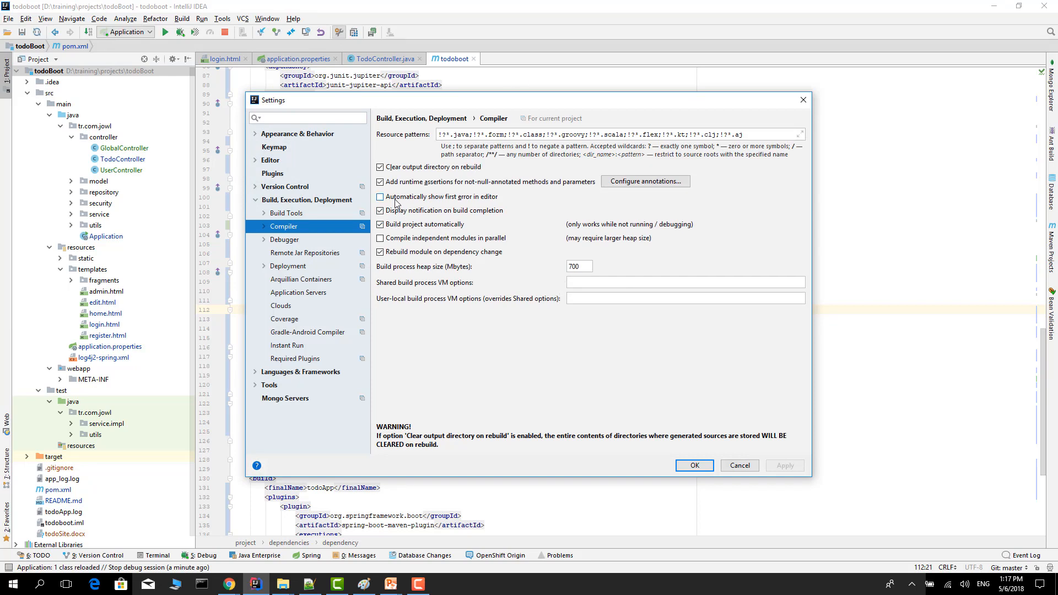
{"action": "mouse_move", "coordinate": [468, 204]}
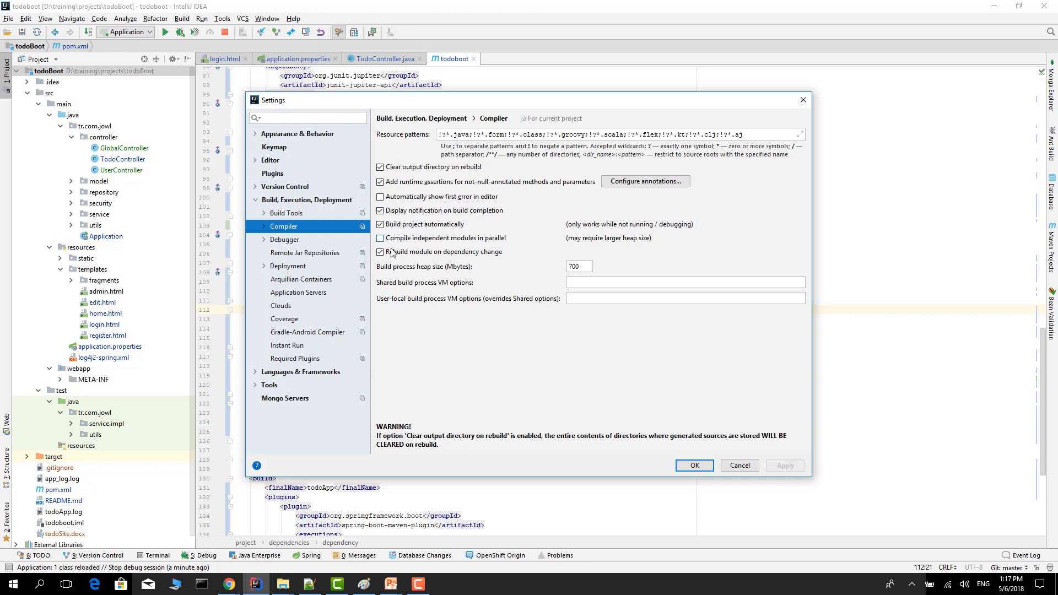
{"action": "left_click", "coordinate": [380, 224]}
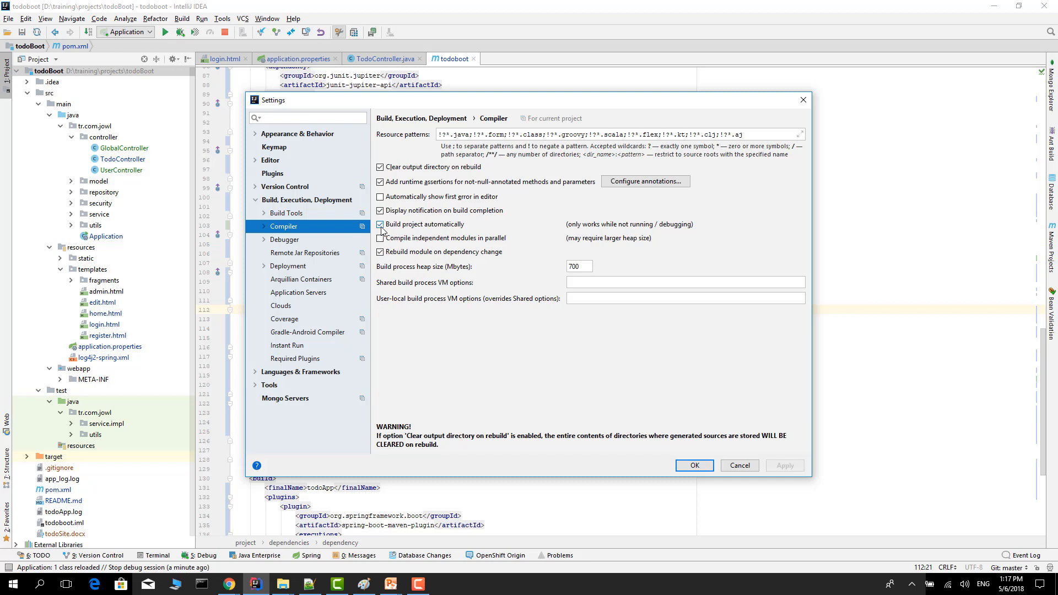
{"action": "left_click", "coordinate": [381, 211]}
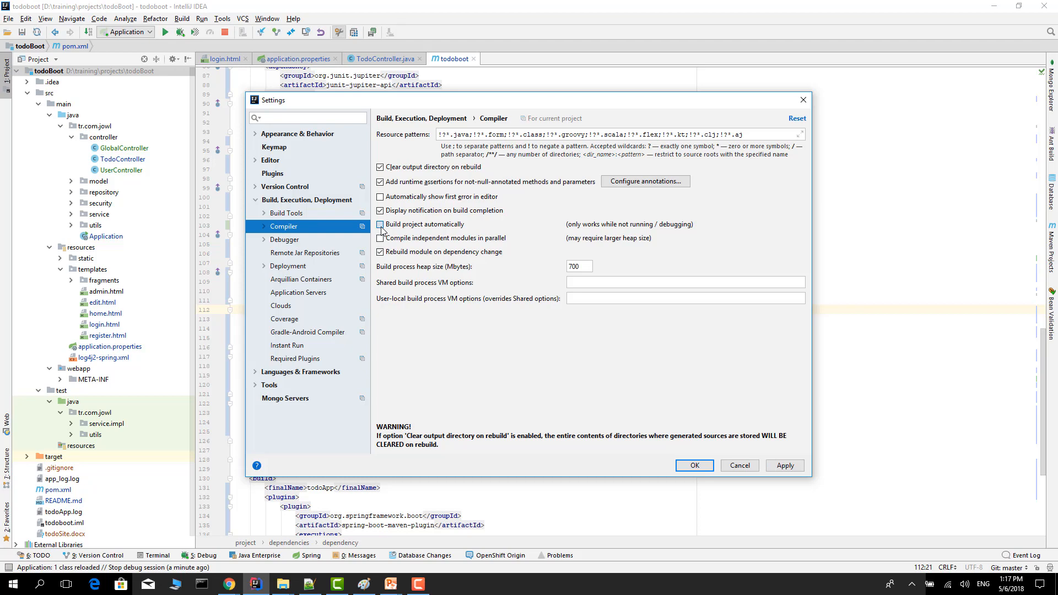
{"action": "left_click", "coordinate": [381, 225]}
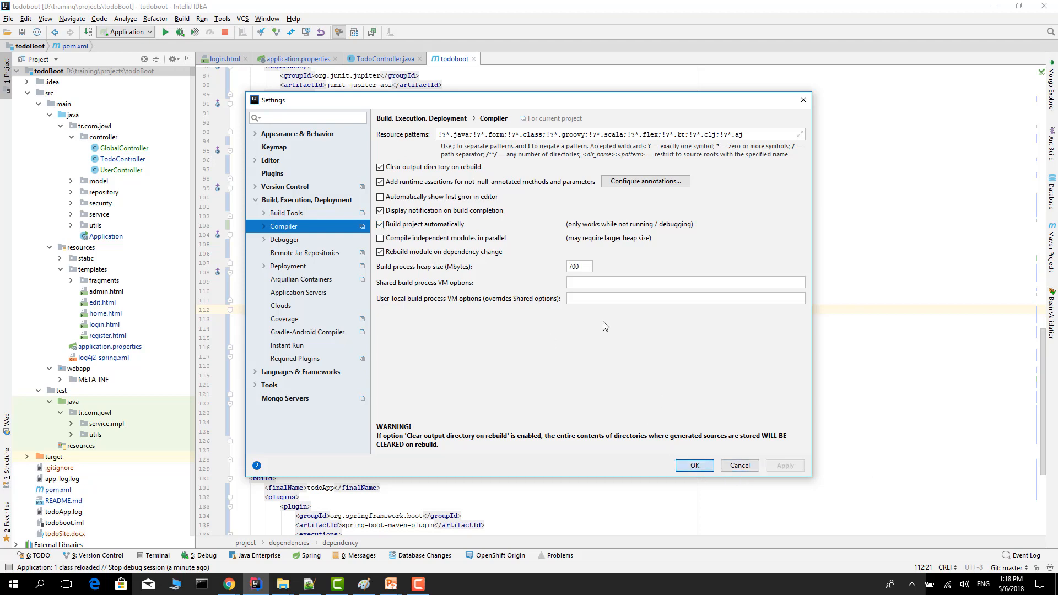
{"action": "left_click", "coordinate": [694, 465]}
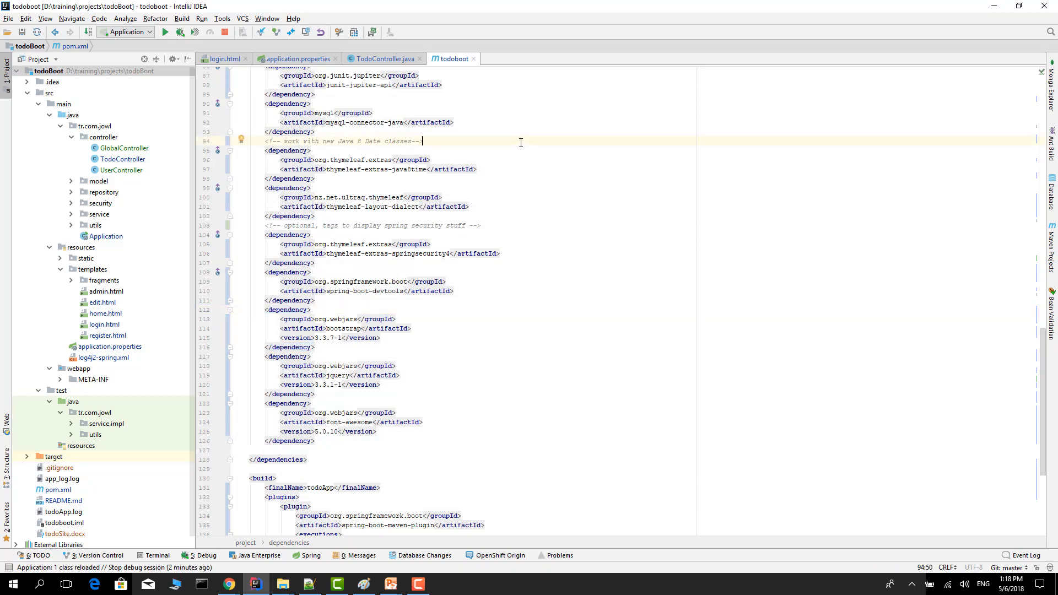
- Check compiler.automake.allow.when.app.running in the Registry, found via the 'regi' action search
{"action": "key", "text": "ctrl+shift+a"}
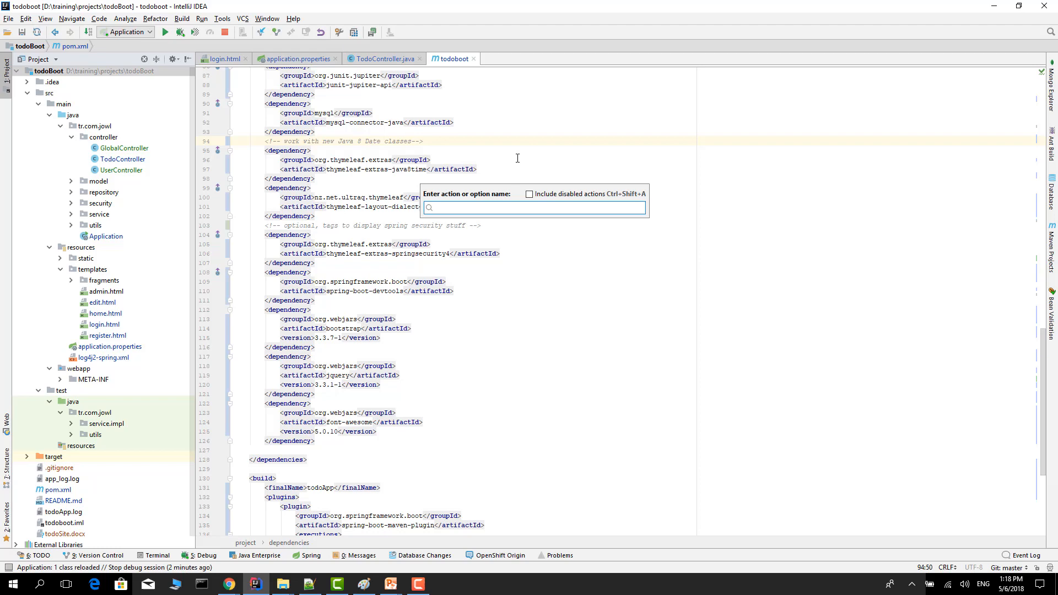
{"action": "type", "text": "re"}
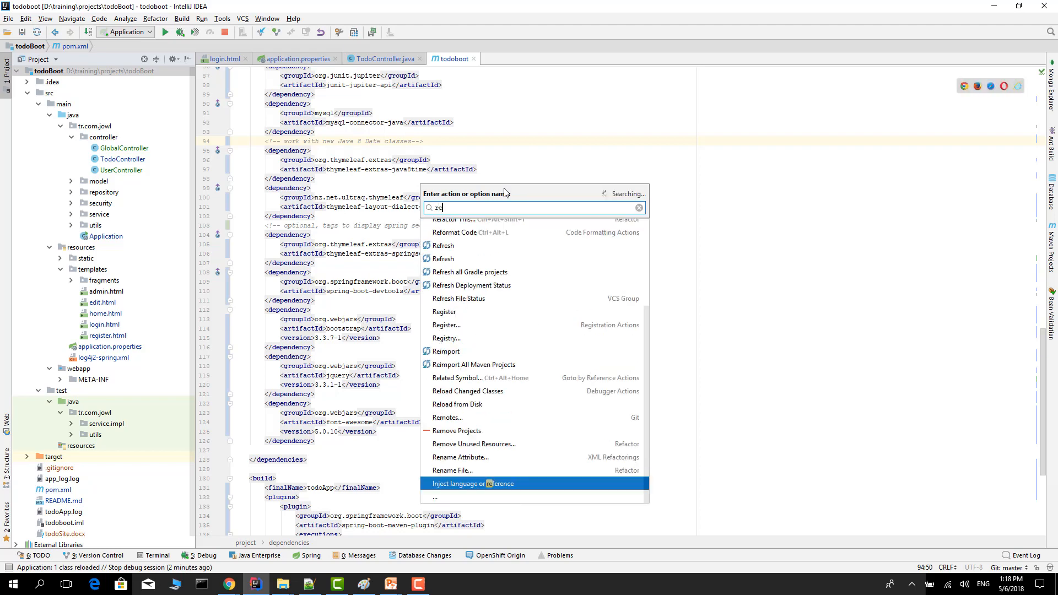
{"action": "type", "text": "gi"}
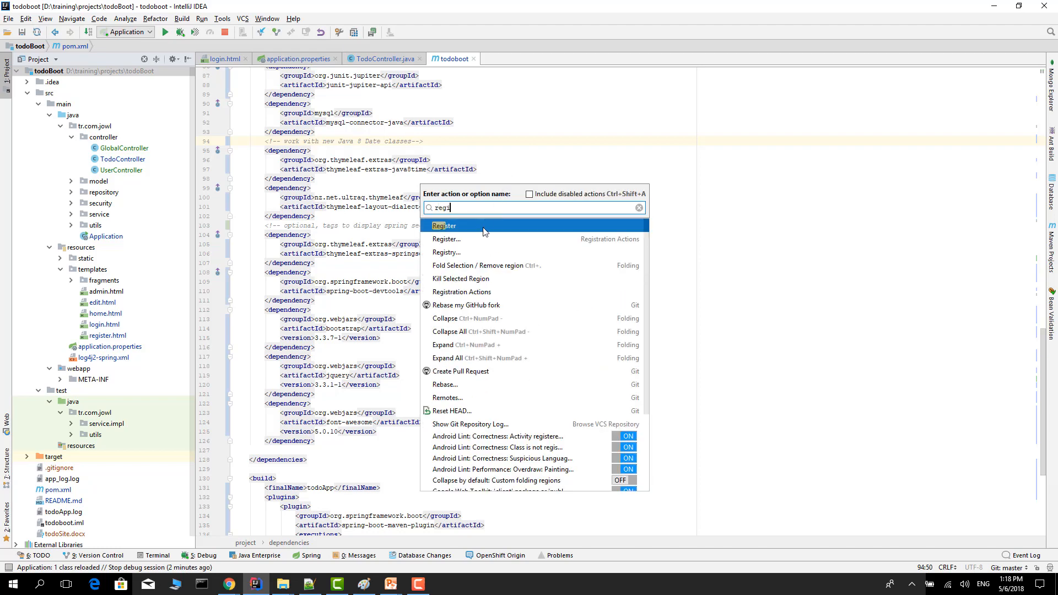
{"action": "left_click", "coordinate": [445, 252]}
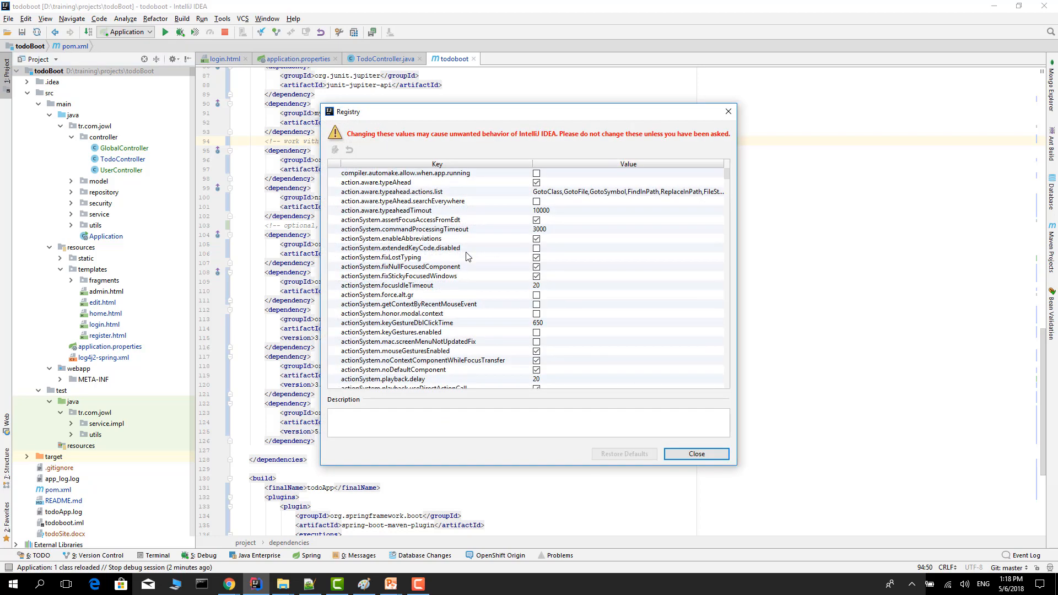
{"action": "mouse_move", "coordinate": [659, 180]}
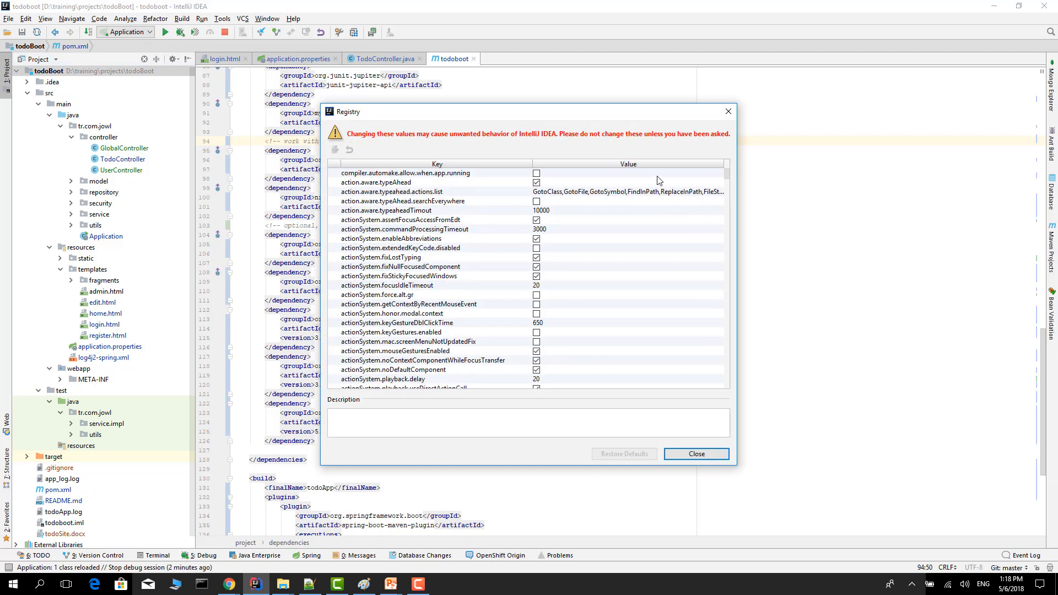
{"action": "mouse_move", "coordinate": [388, 183]}
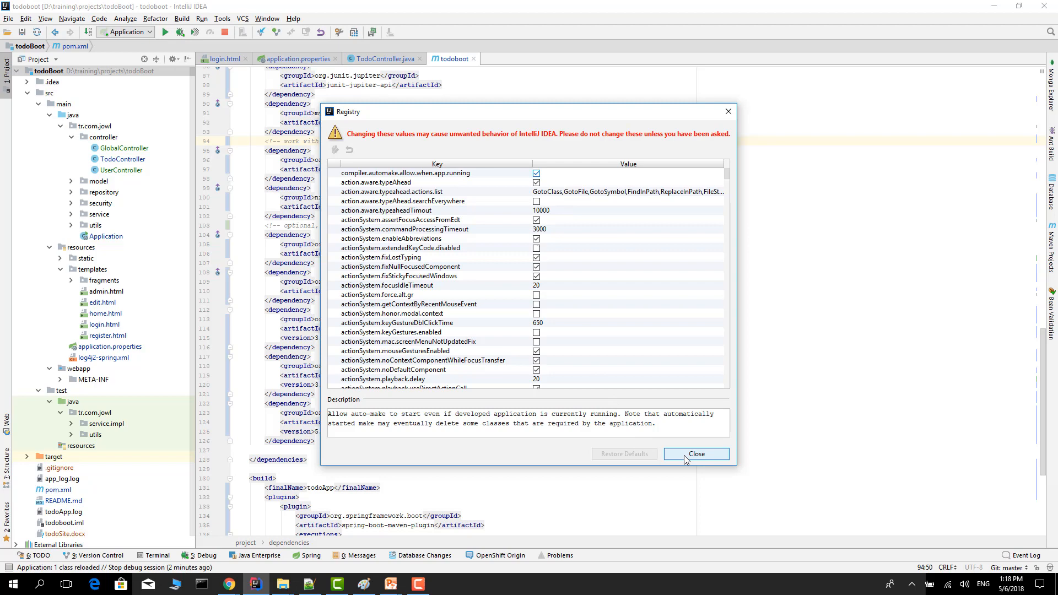
{"action": "left_click", "coordinate": [695, 454]}
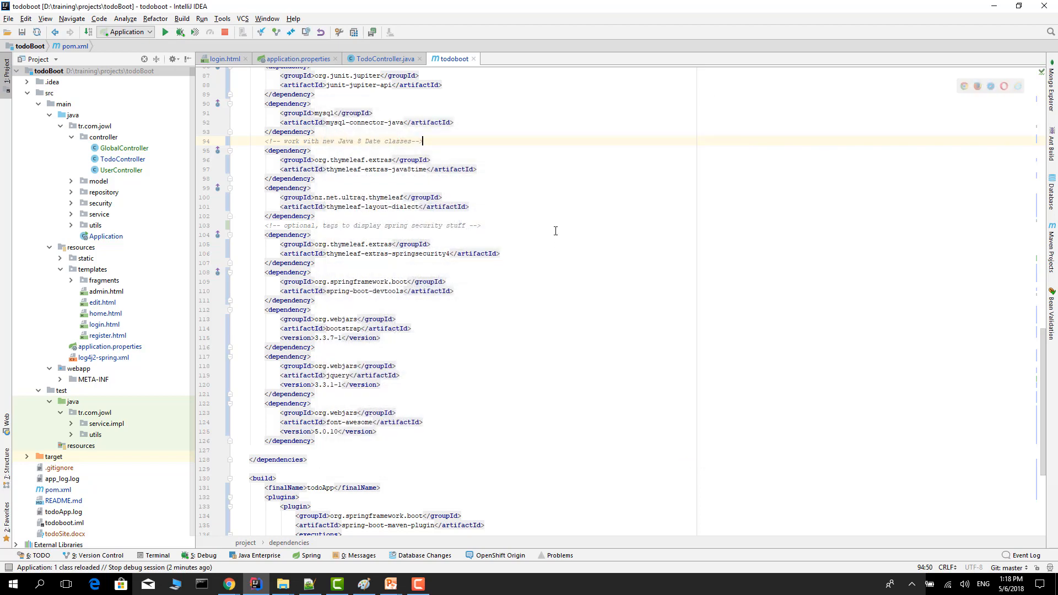
{"action": "left_click", "coordinate": [286, 234]}
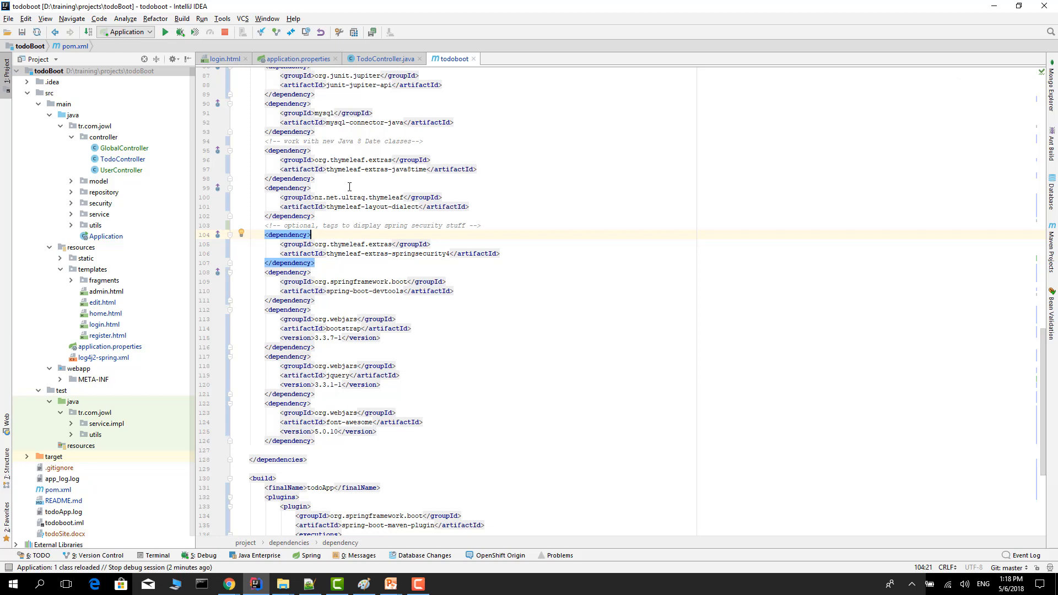
{"action": "double_click", "coordinate": [388, 291]}
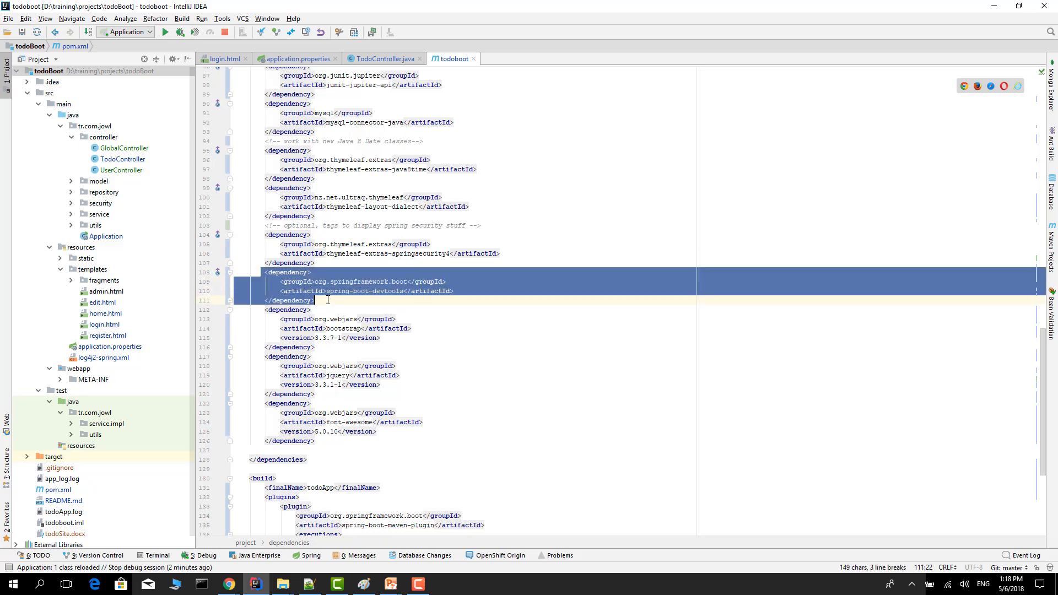
{"action": "left_click", "coordinate": [340, 32]}
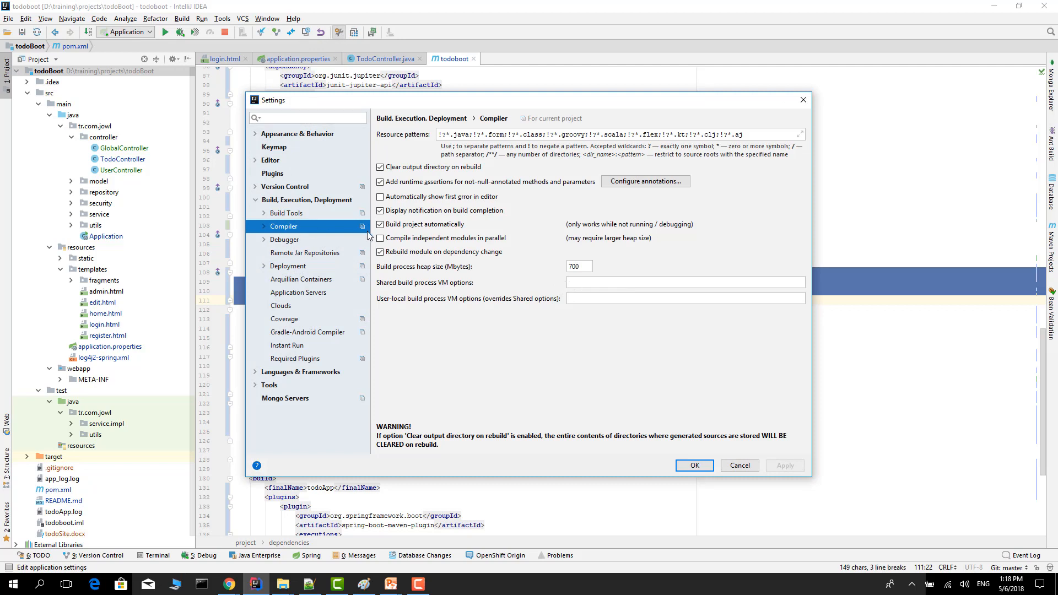
{"action": "left_click", "coordinate": [381, 224]}
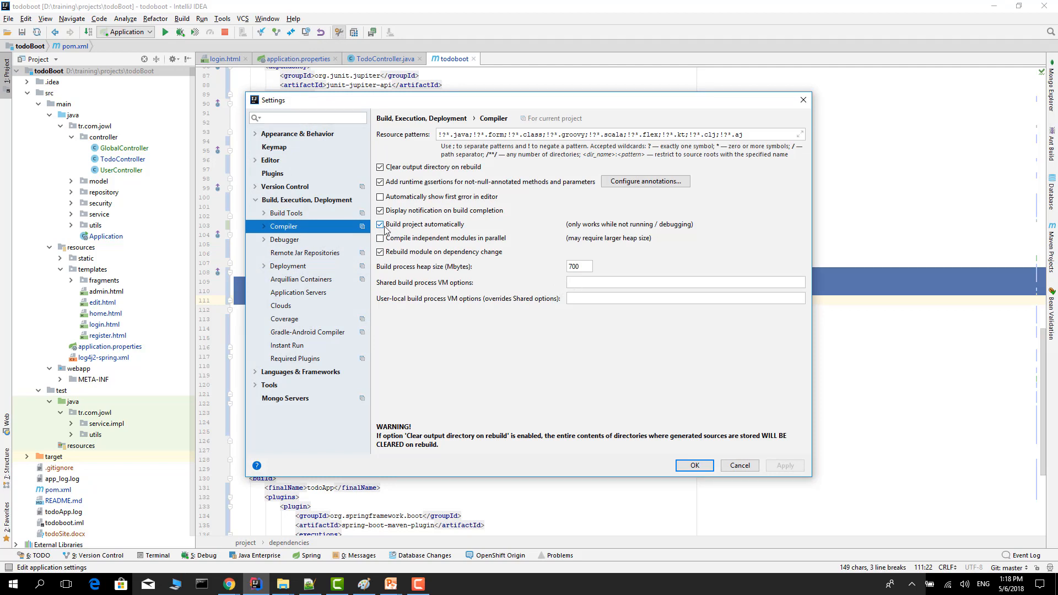
{"action": "mouse_move", "coordinate": [453, 229]}
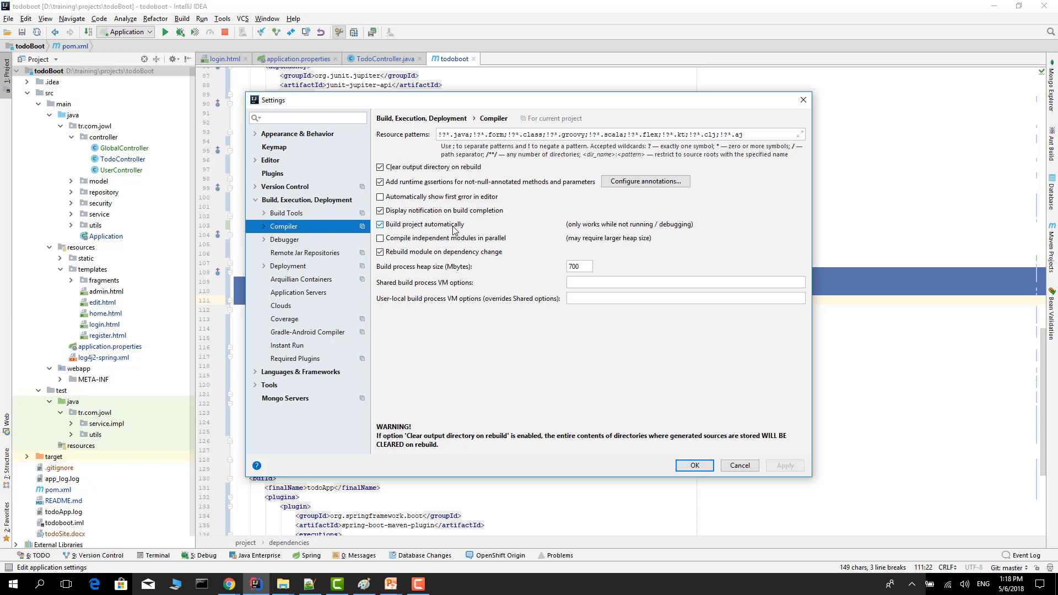
{"action": "left_click", "coordinate": [694, 466]}
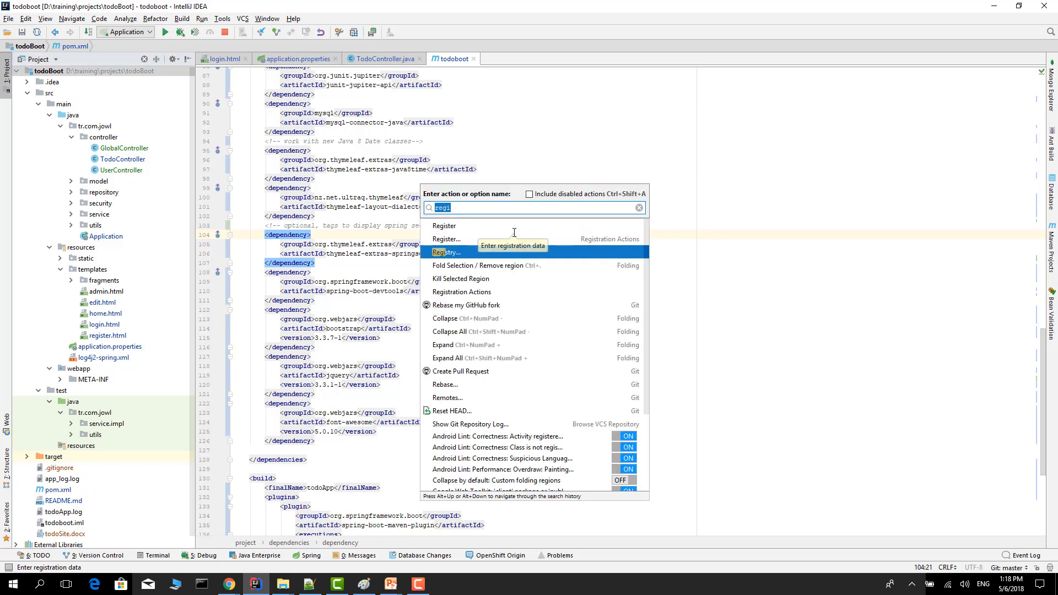
{"action": "mouse_move", "coordinate": [446, 253]}
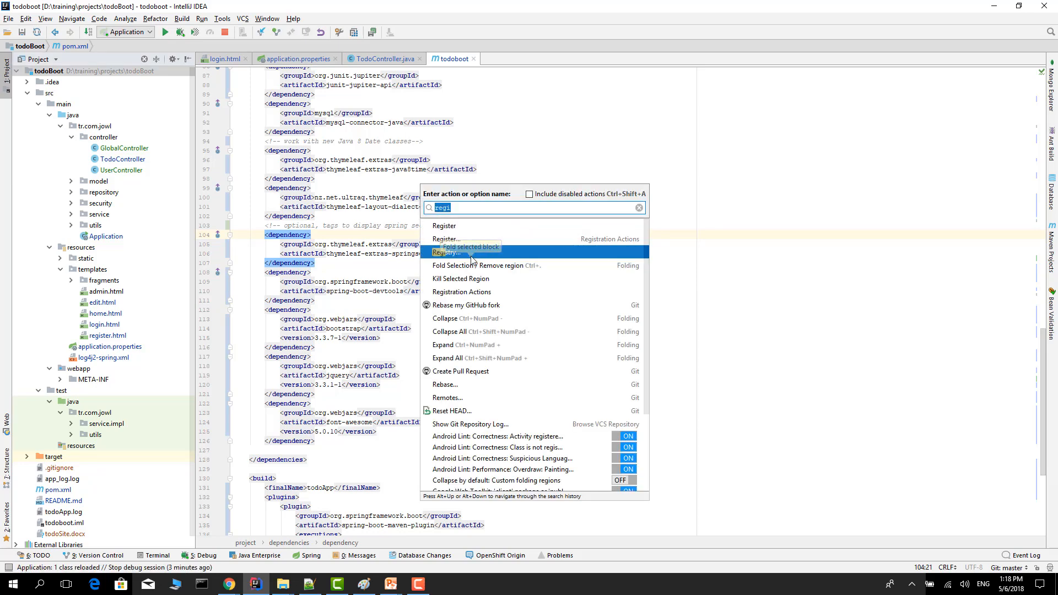
{"action": "left_click", "coordinate": [446, 253]}
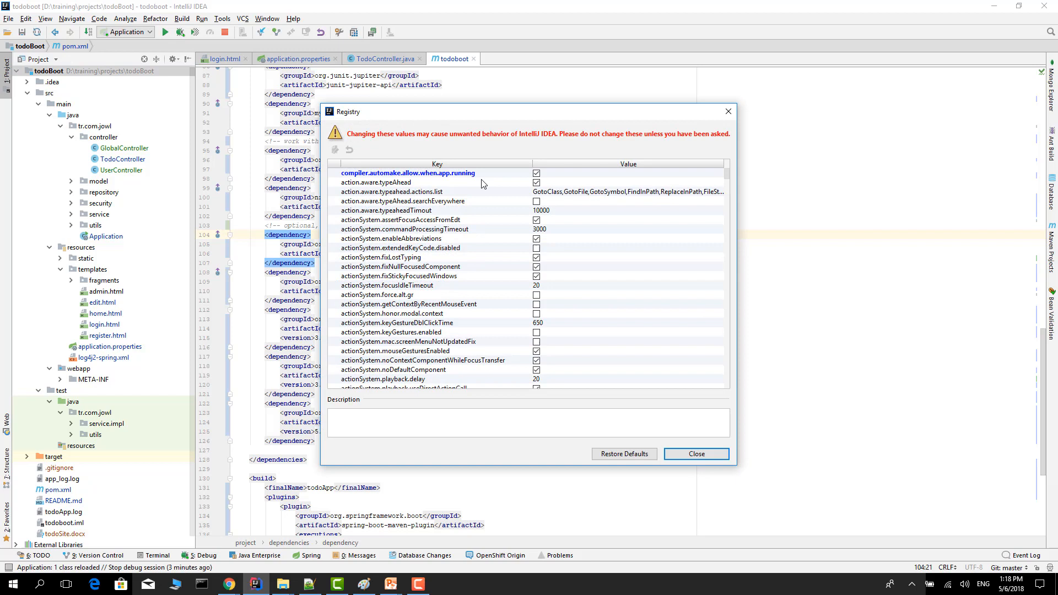
{"action": "mouse_move", "coordinate": [429, 180]}
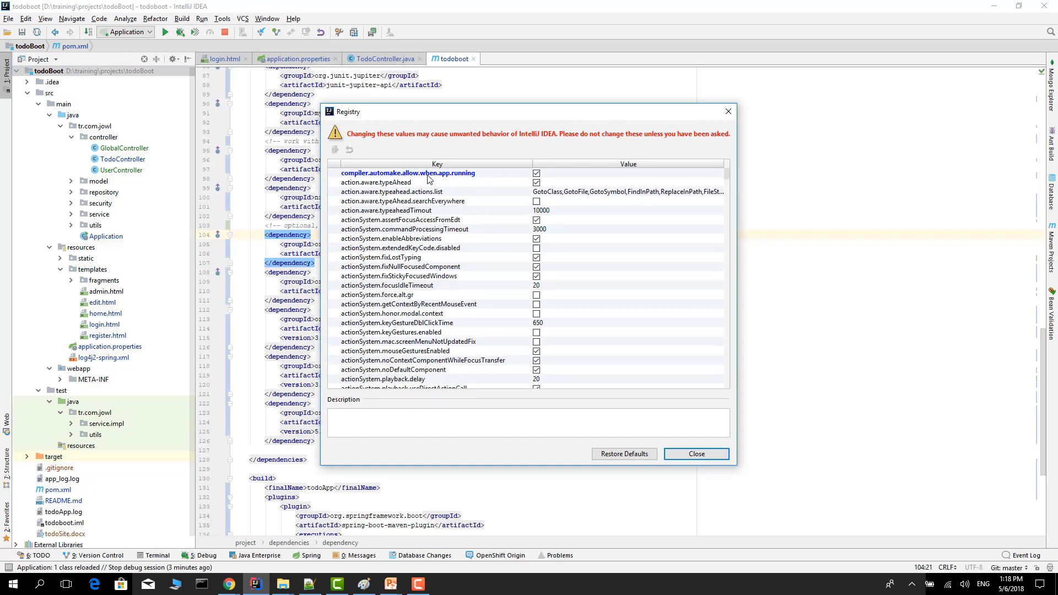
{"action": "mouse_move", "coordinate": [722, 187]}
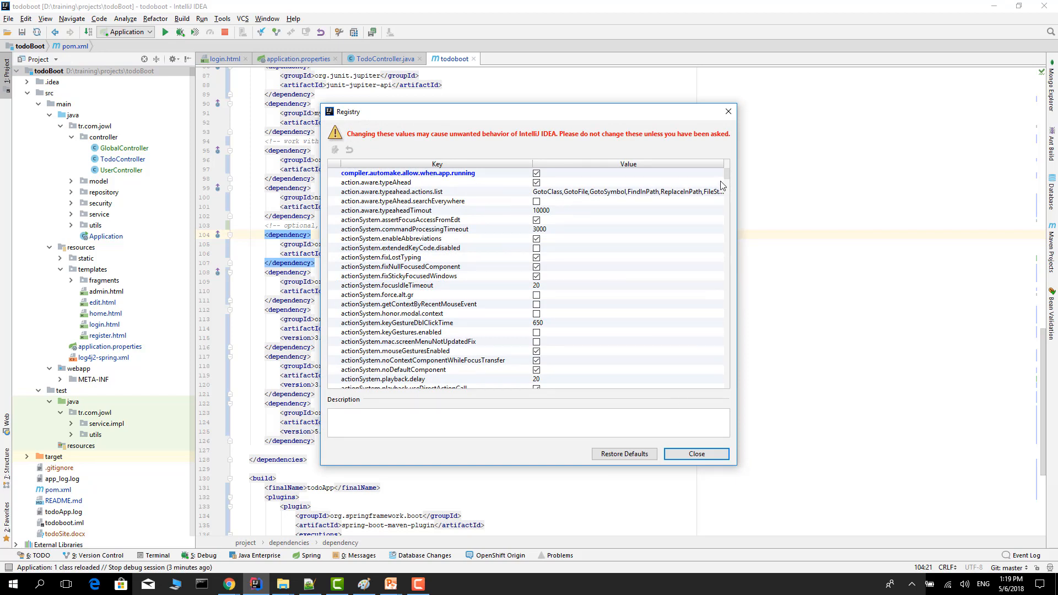
{"action": "mouse_move", "coordinate": [537, 193]}
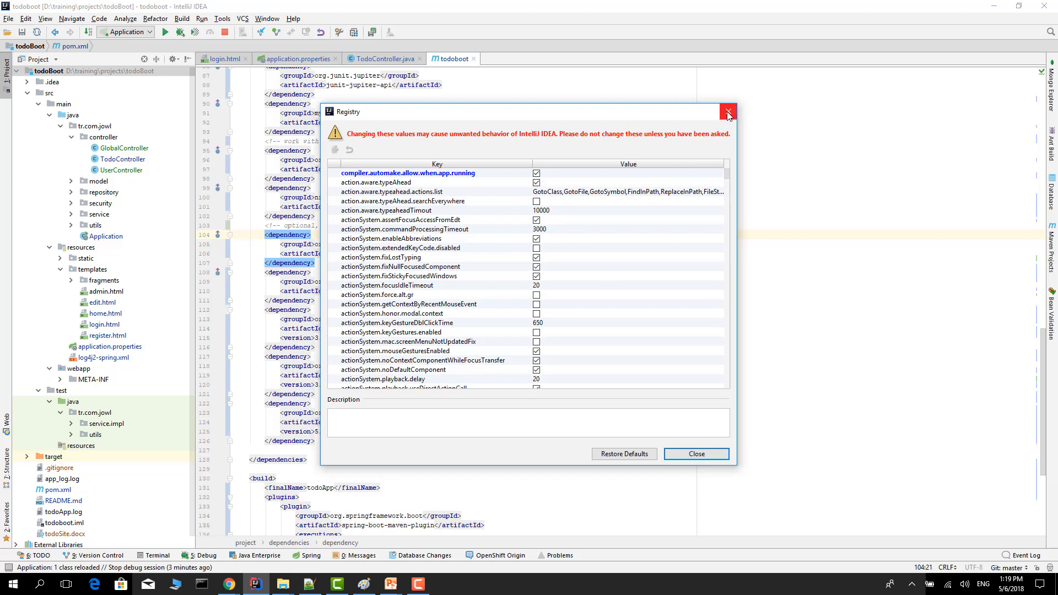
{"action": "left_click", "coordinate": [728, 112]}
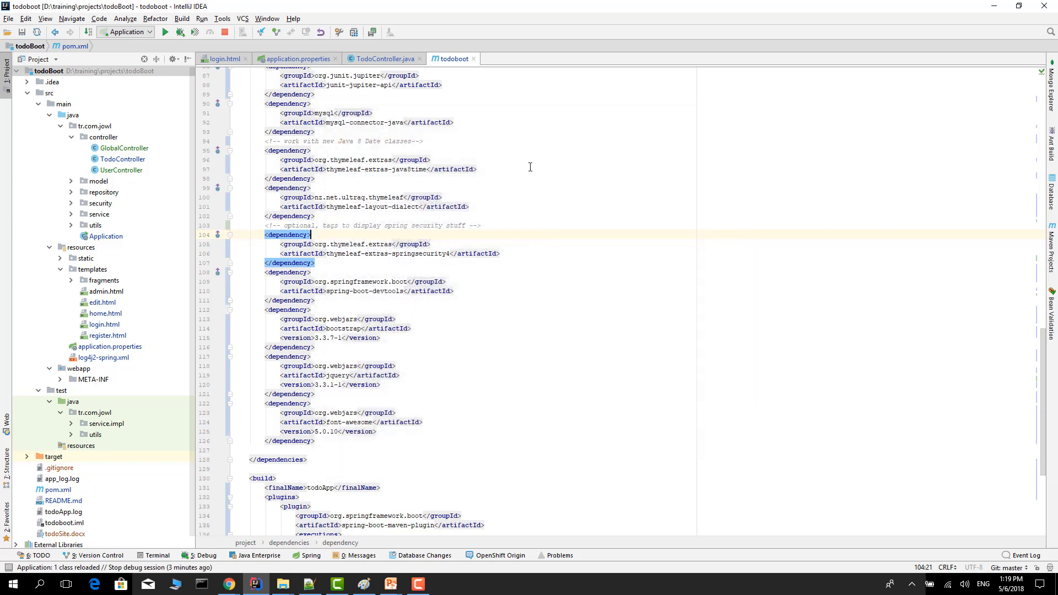